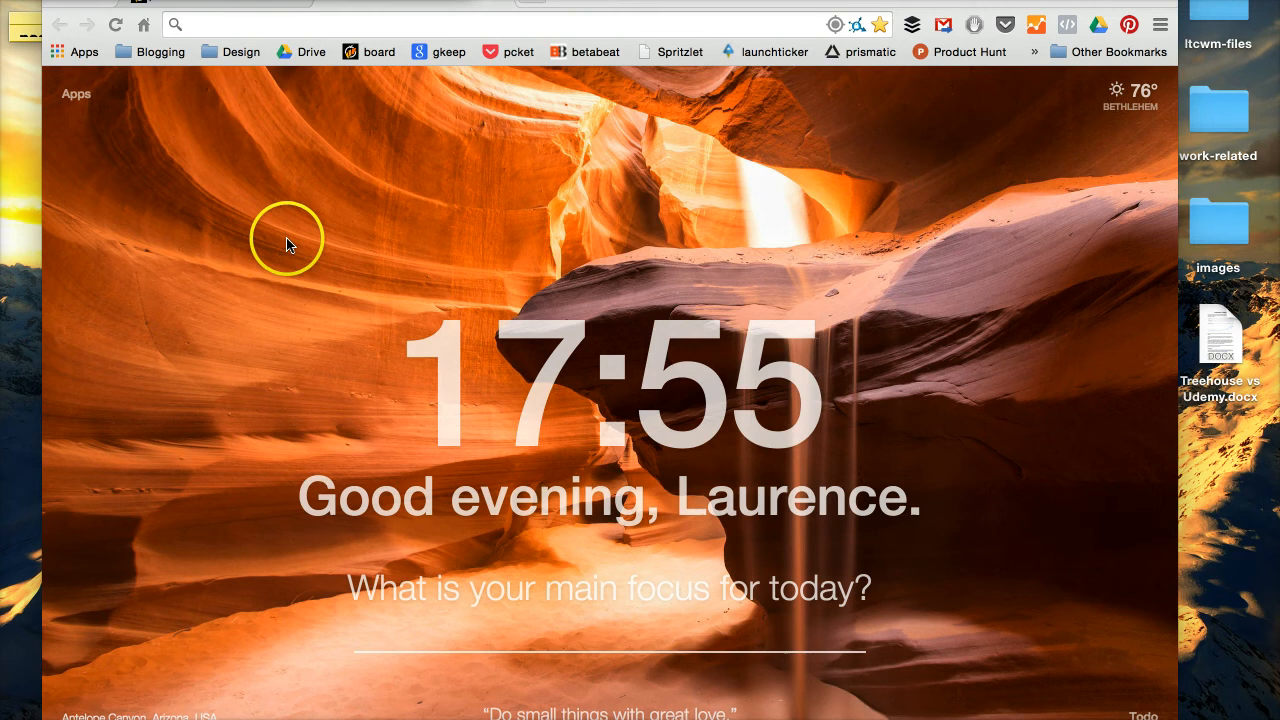
mouse_move(391, 147)
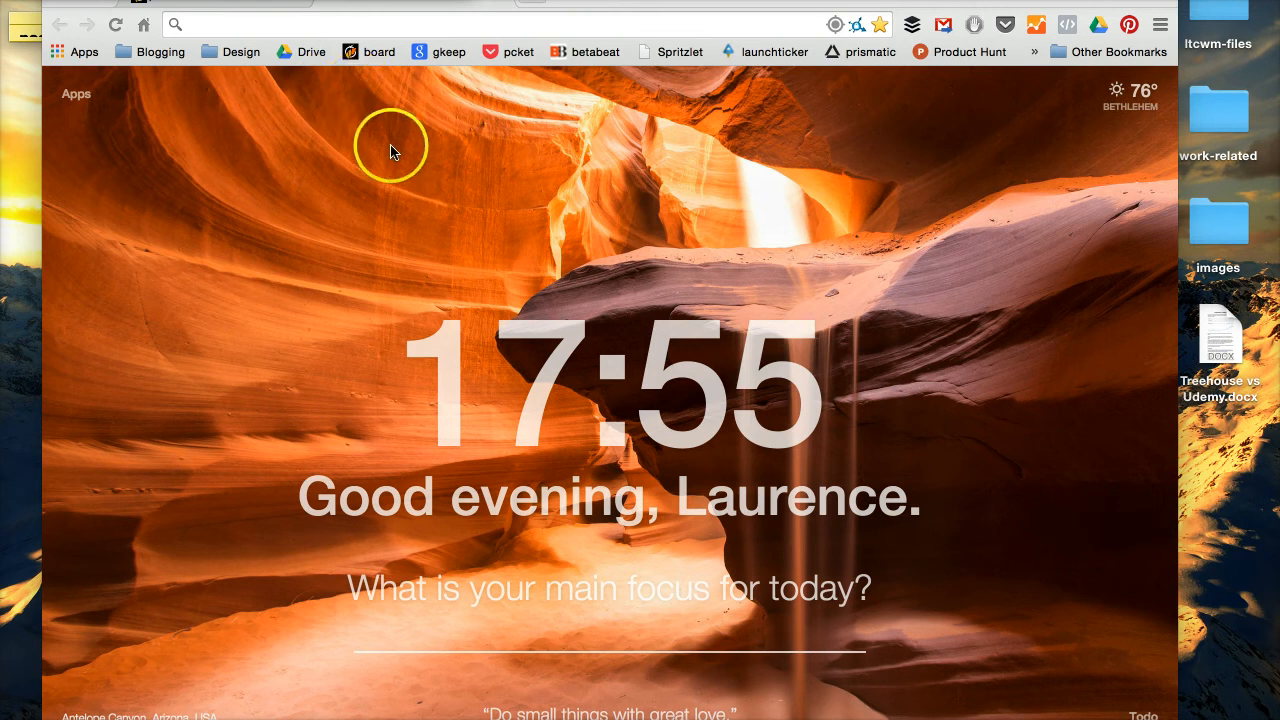
mouse_move(352, 78)
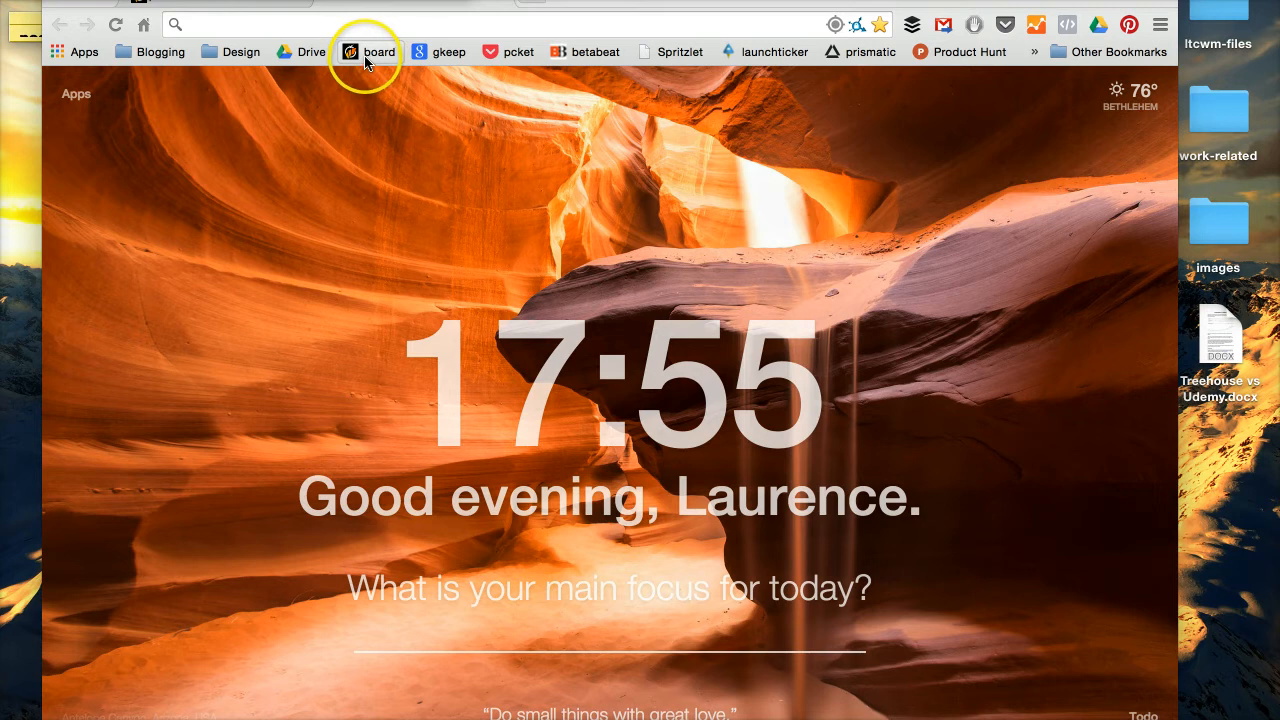
Open the KanbanFlow boards page and switch from Basic Board to the pos tracks board.
click(378, 51)
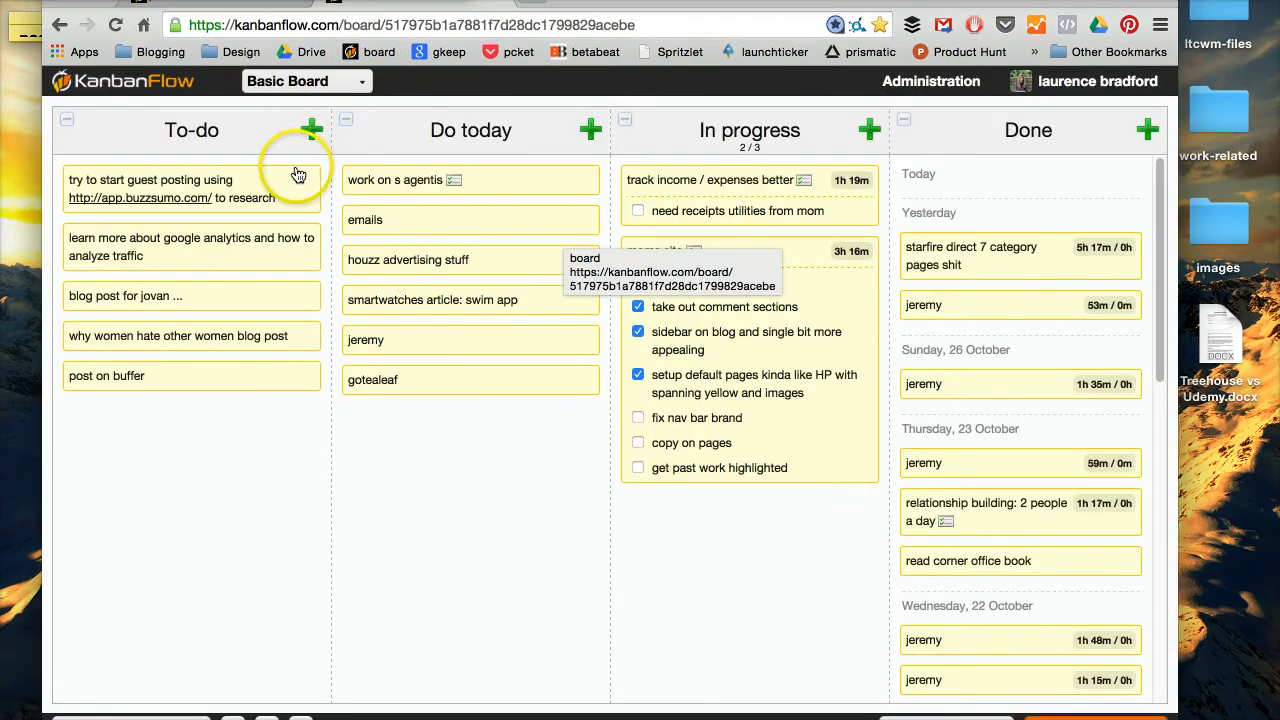
mouse_move(353, 95)
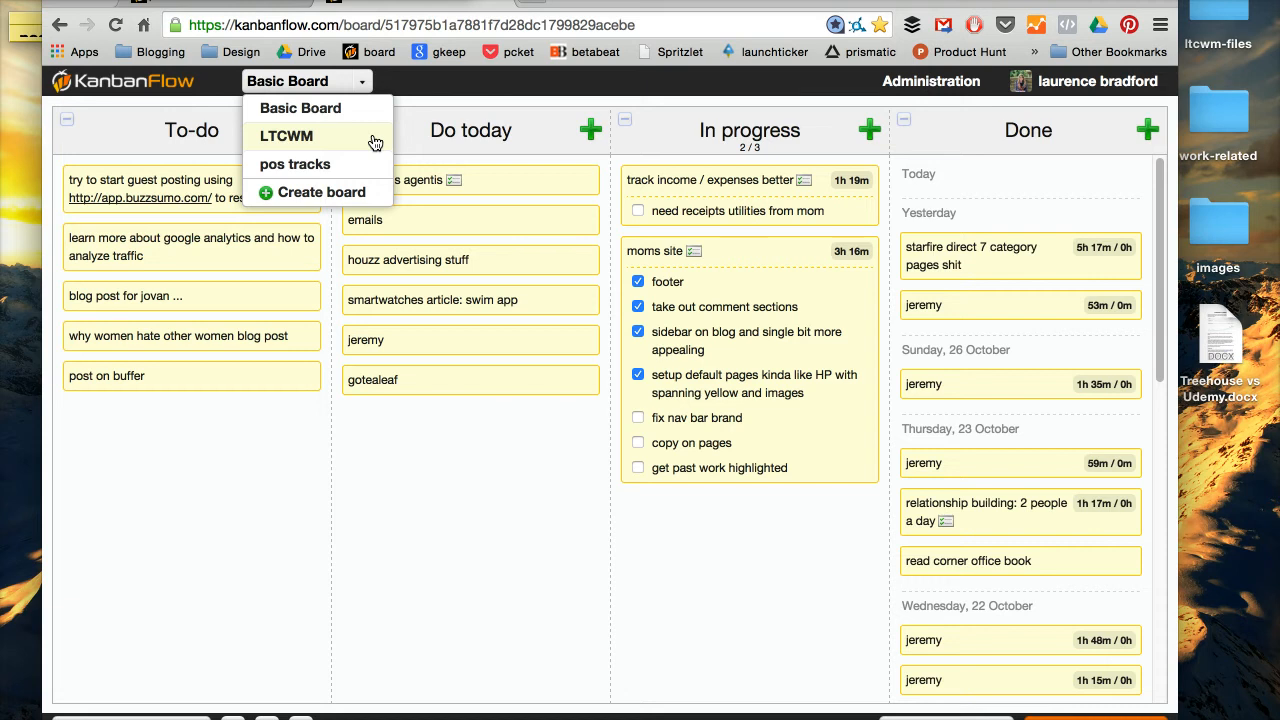
mouse_move(370, 165)
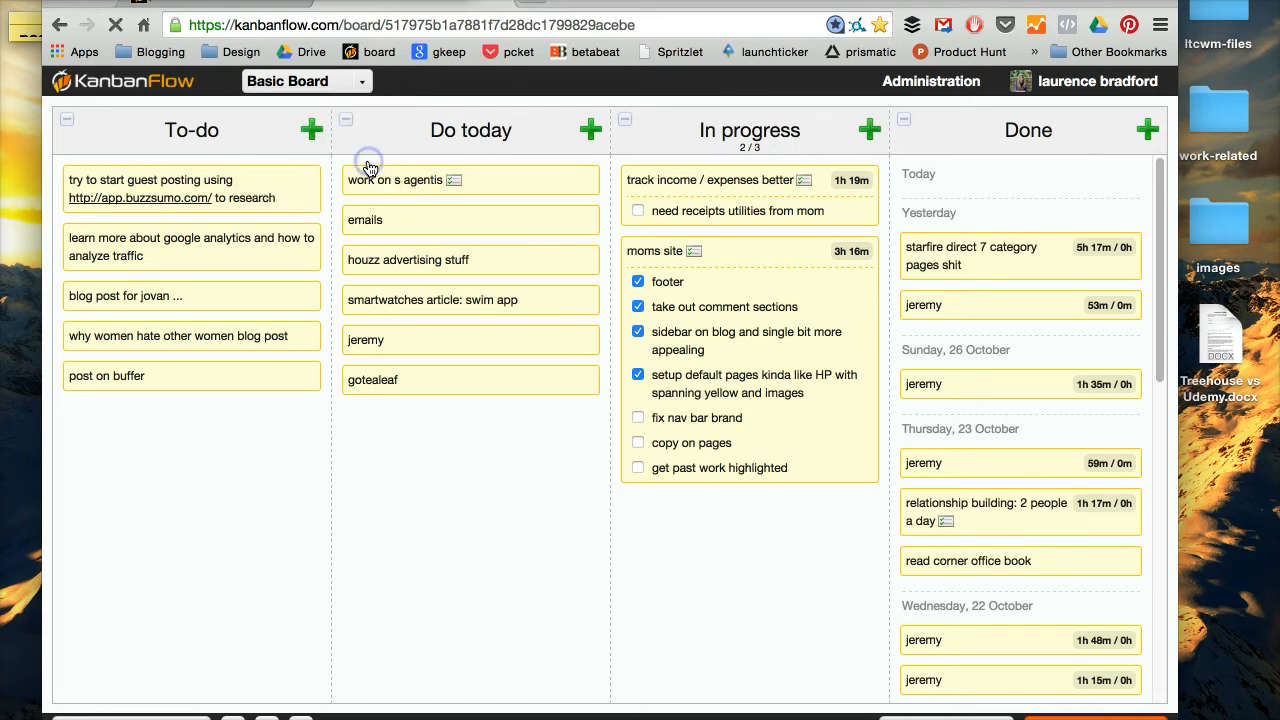
click(305, 81)
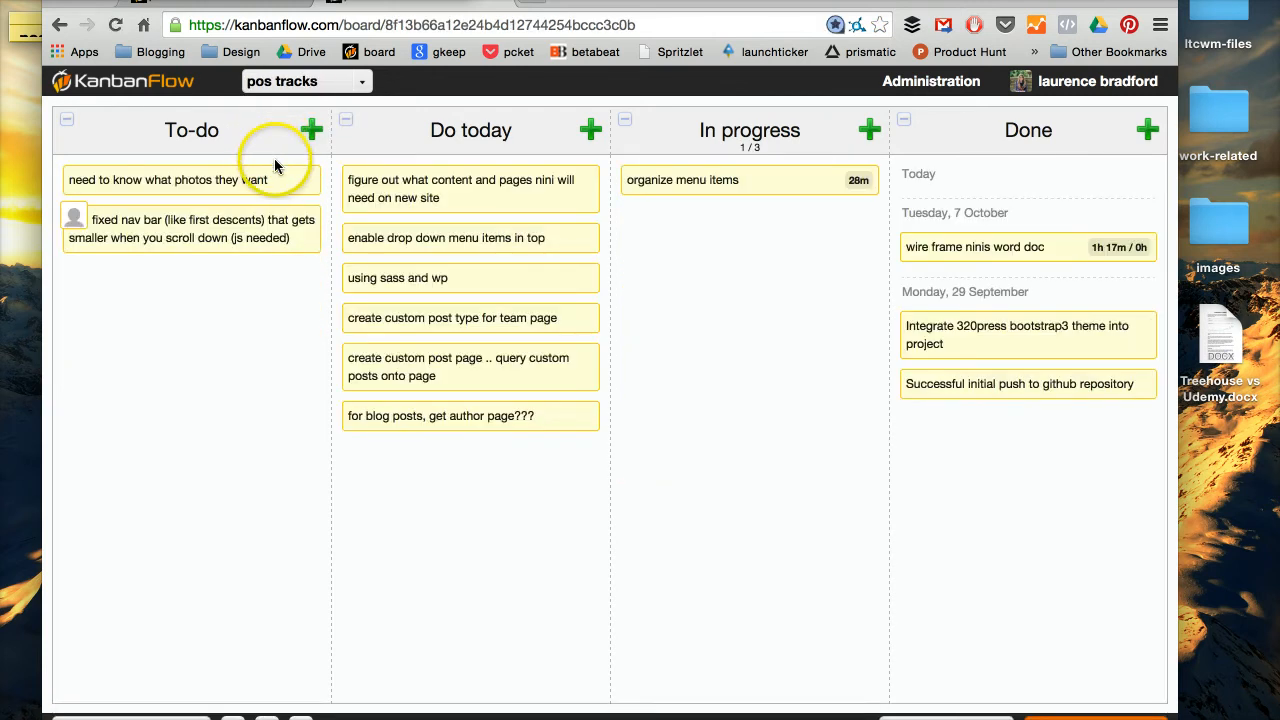
mouse_move(225, 262)
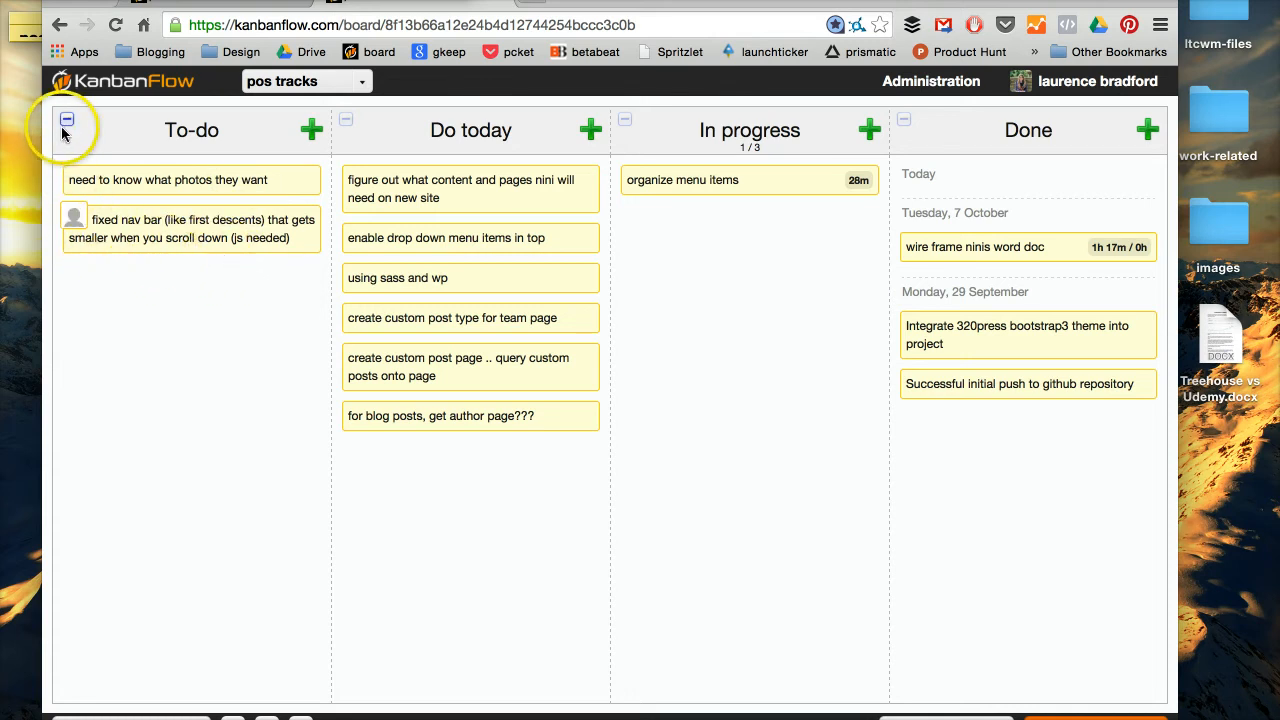
click(67, 120)
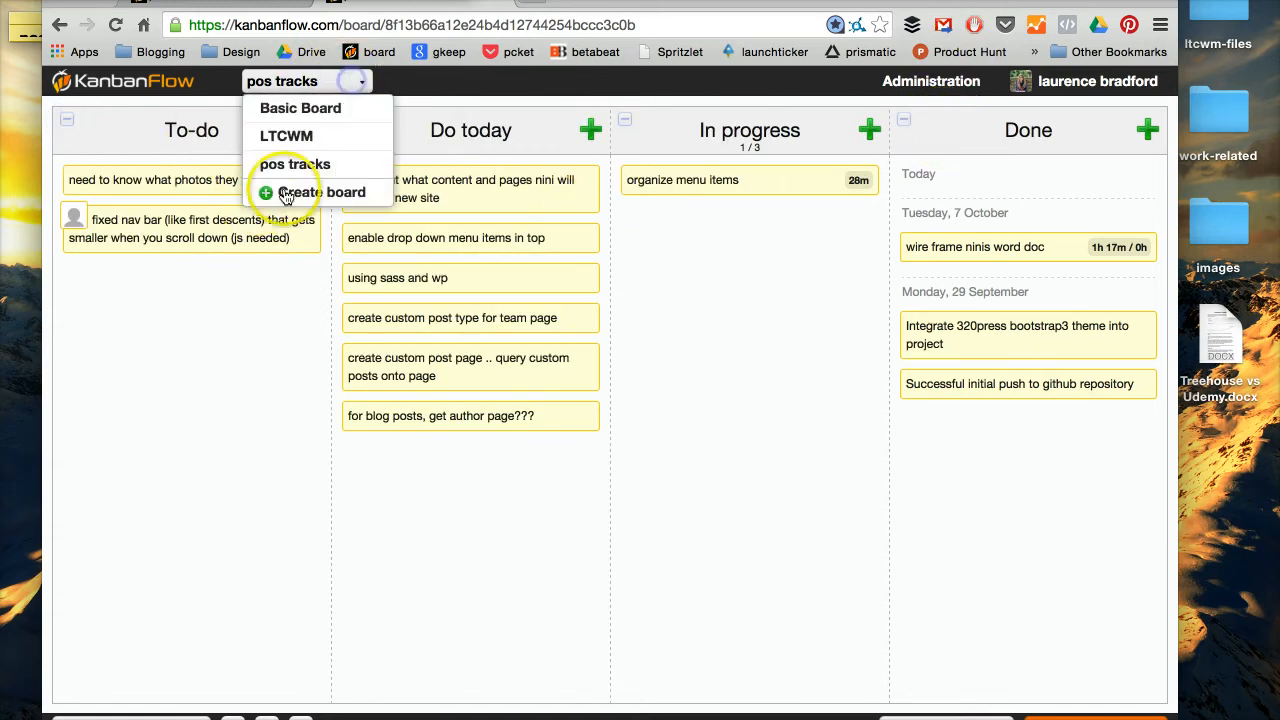
Name a new board 'Test Board' and remove its Do today column.
click(321, 192)
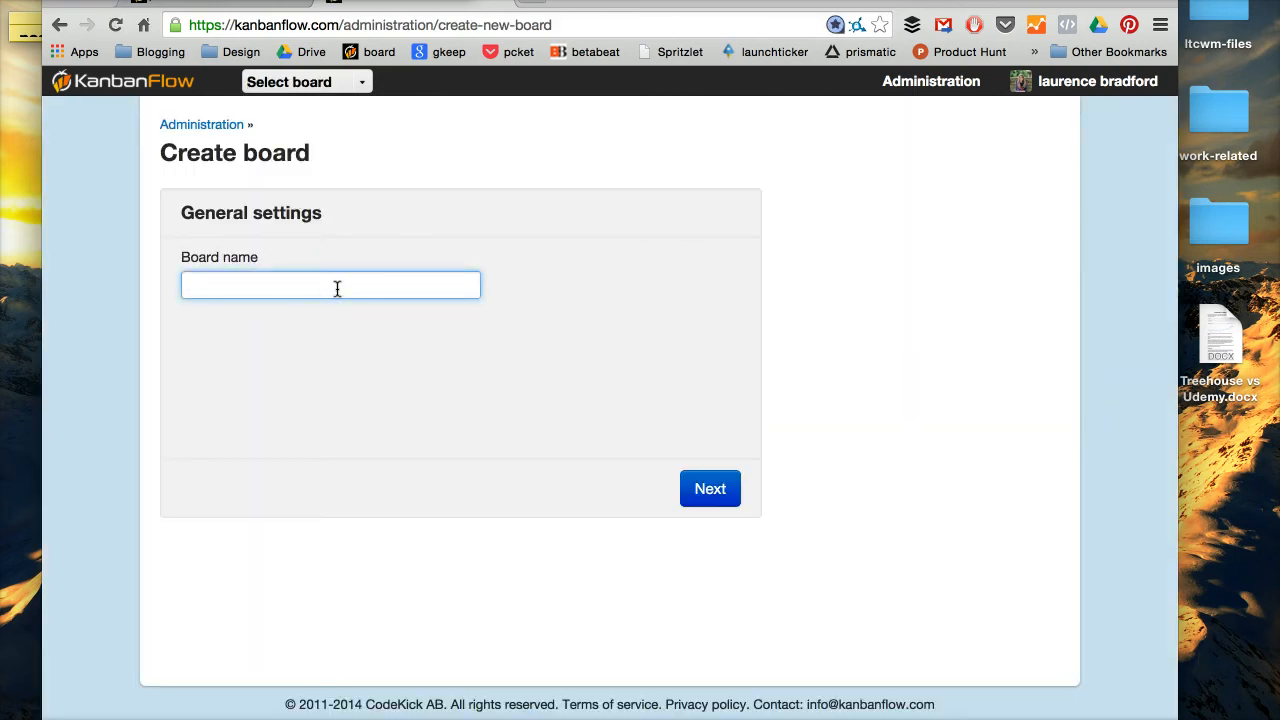
text(Test Board)
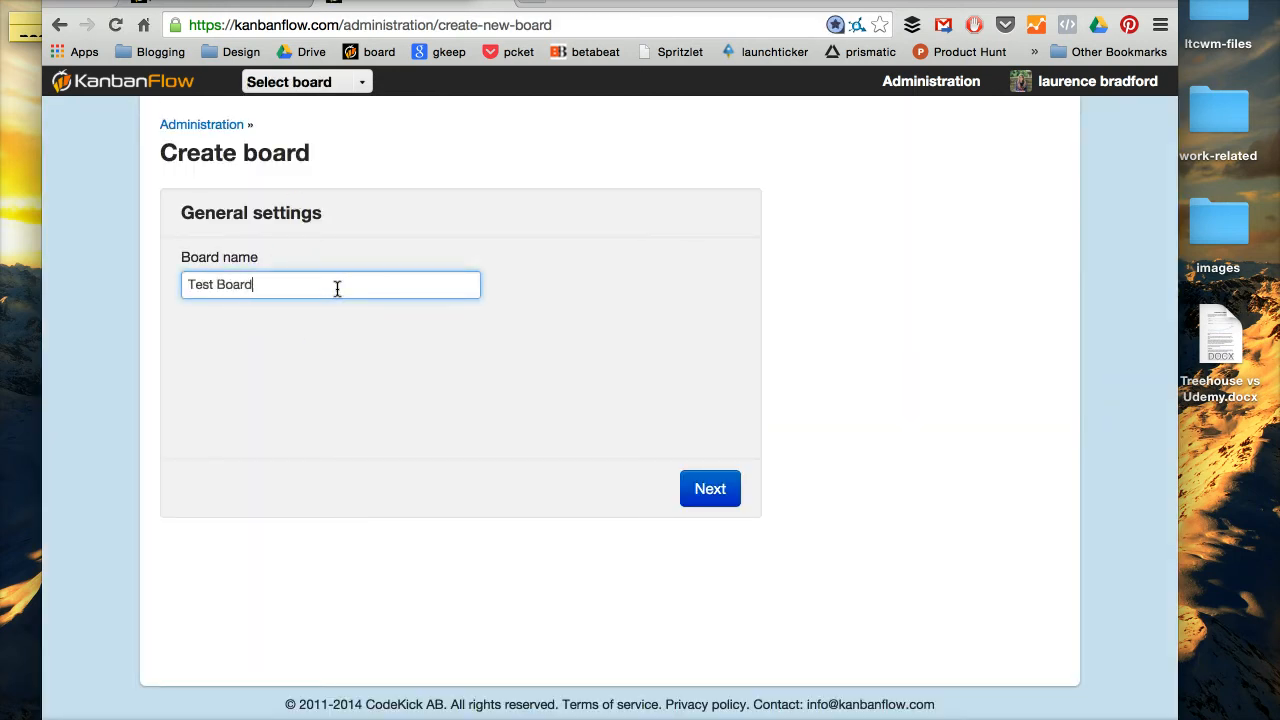
click(710, 488)
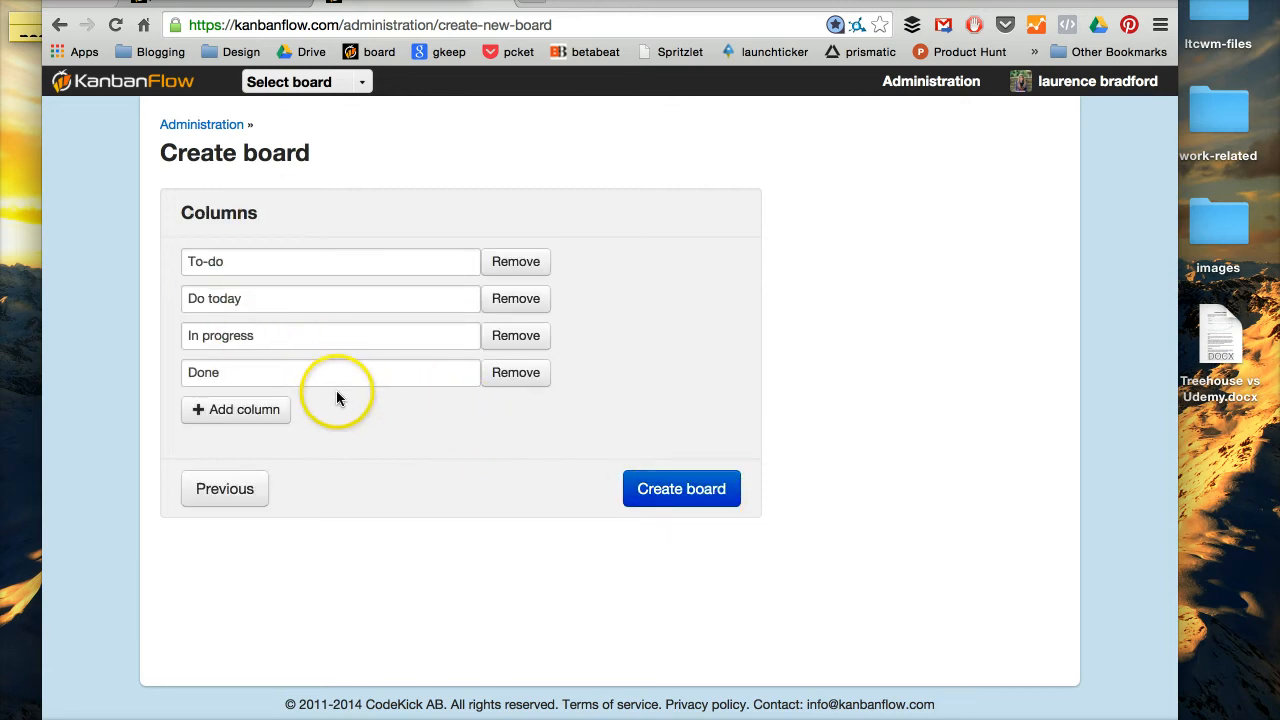
click(330, 261)
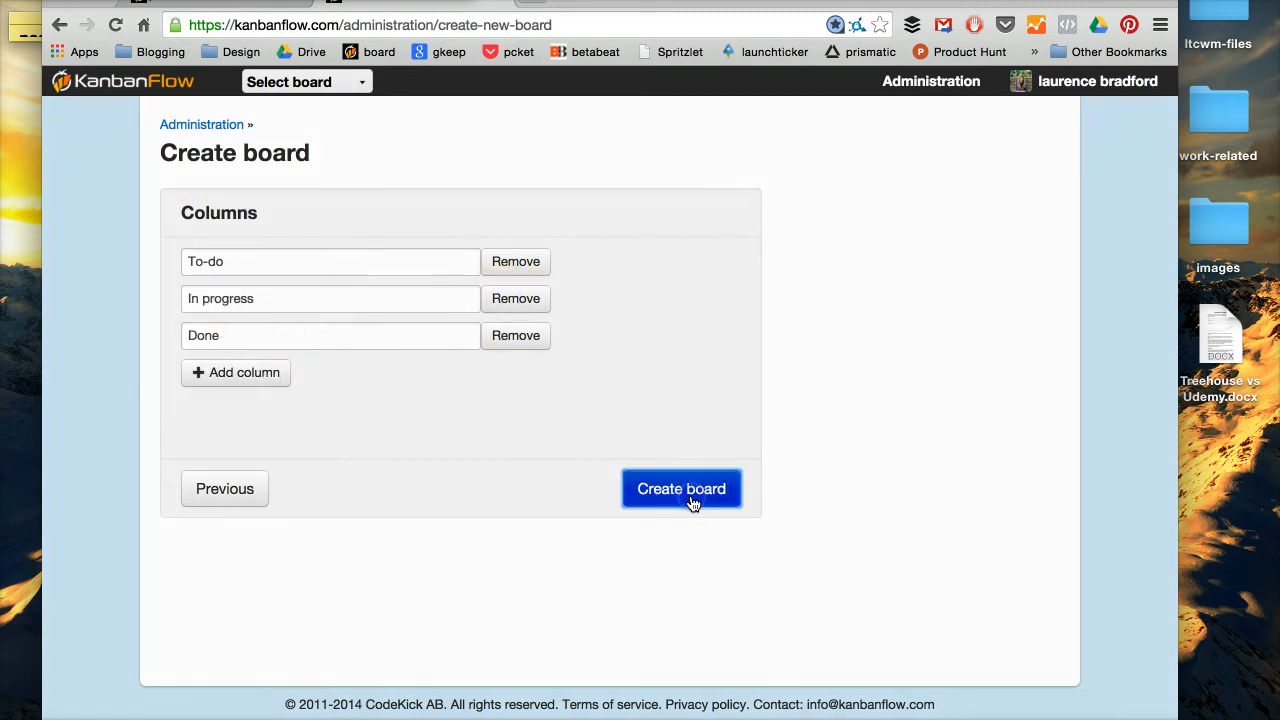
Create Test Board and confirm in User administration that the owner is the only user.
click(681, 488)
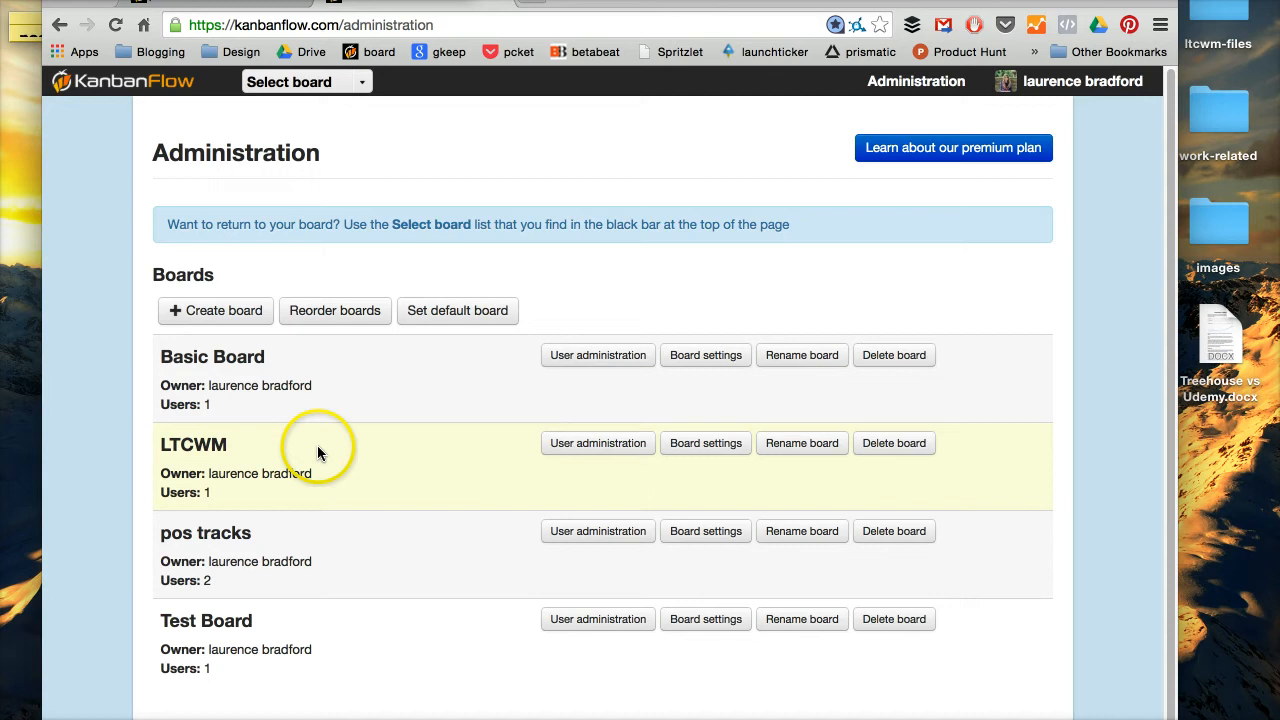
mouse_move(398, 510)
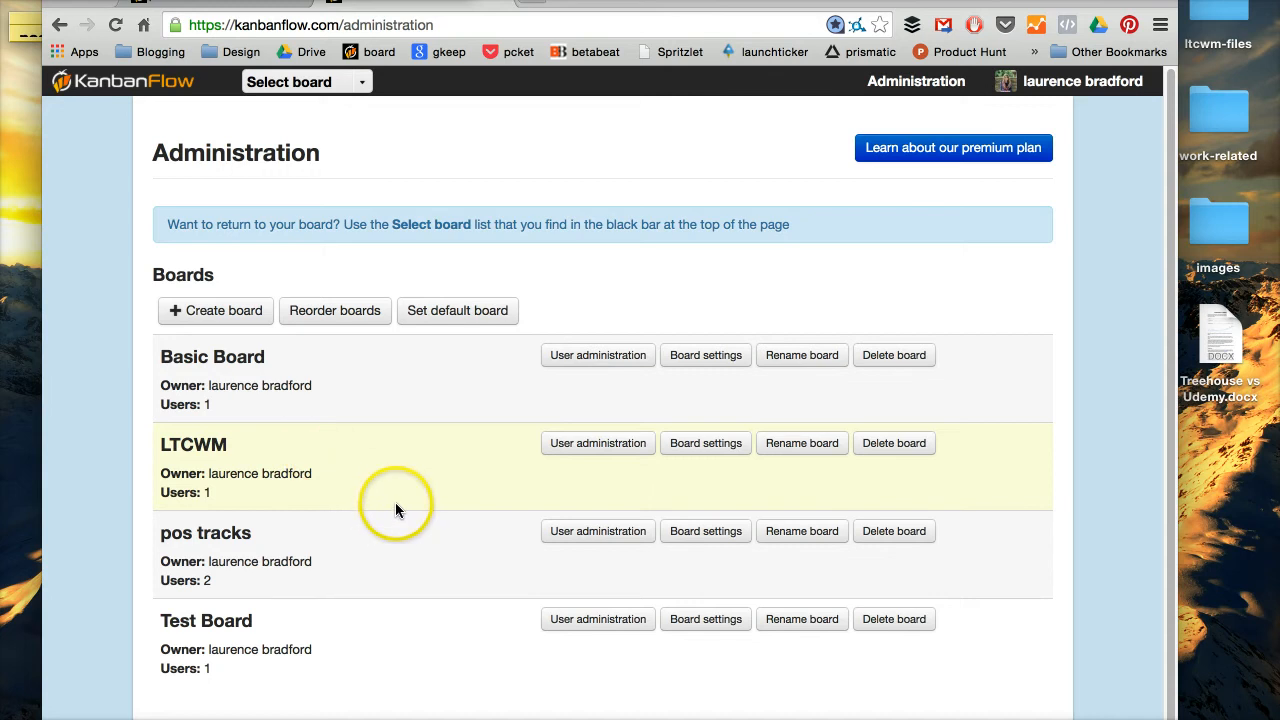
mouse_move(540, 325)
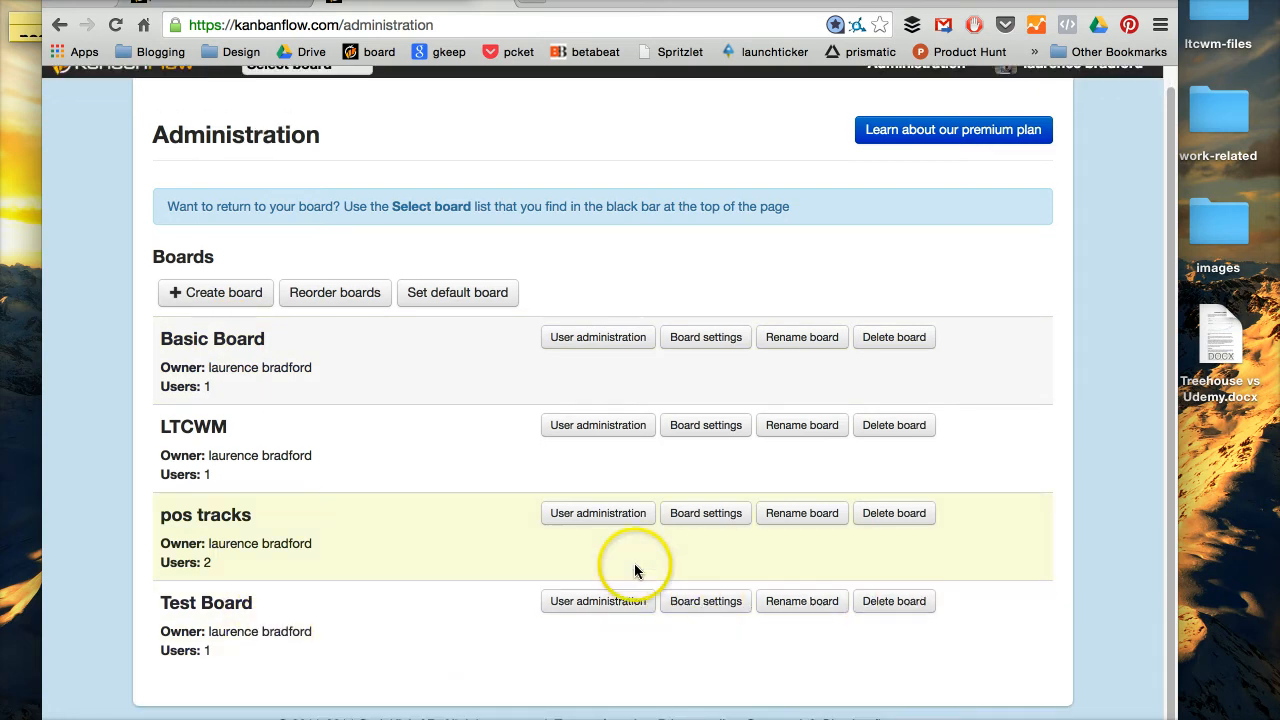
click(597, 601)
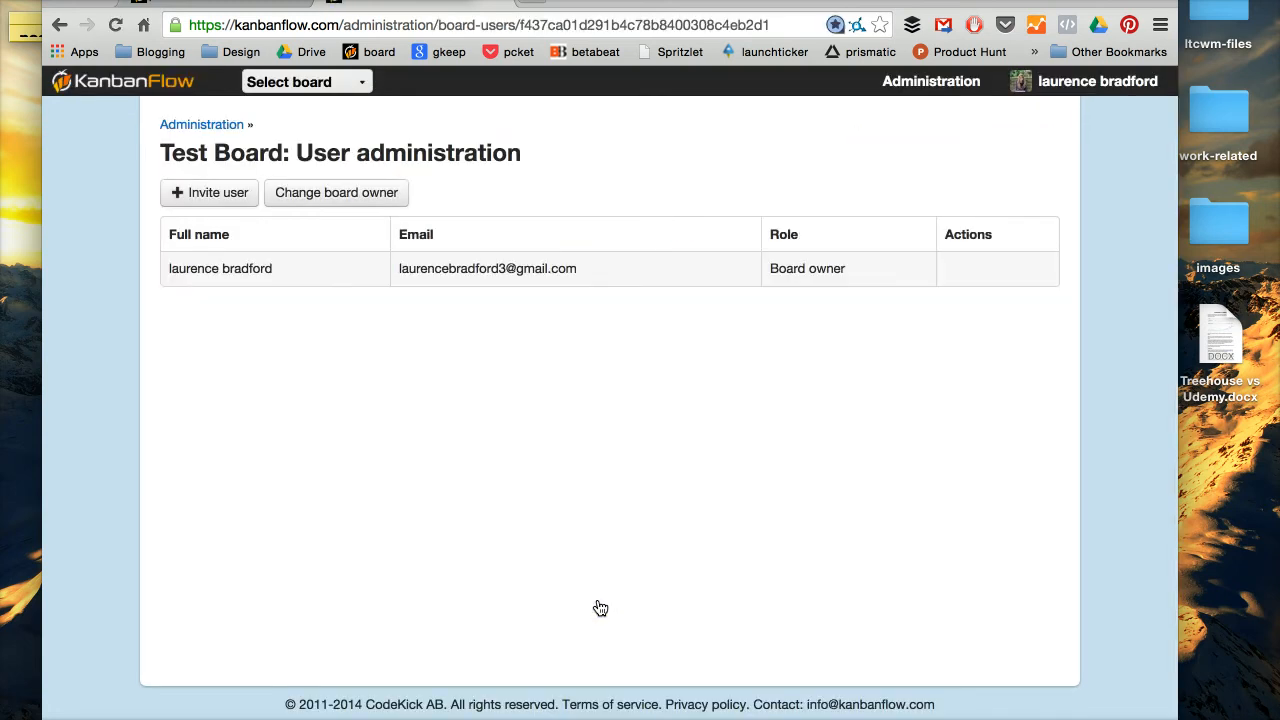
mouse_move(165, 167)
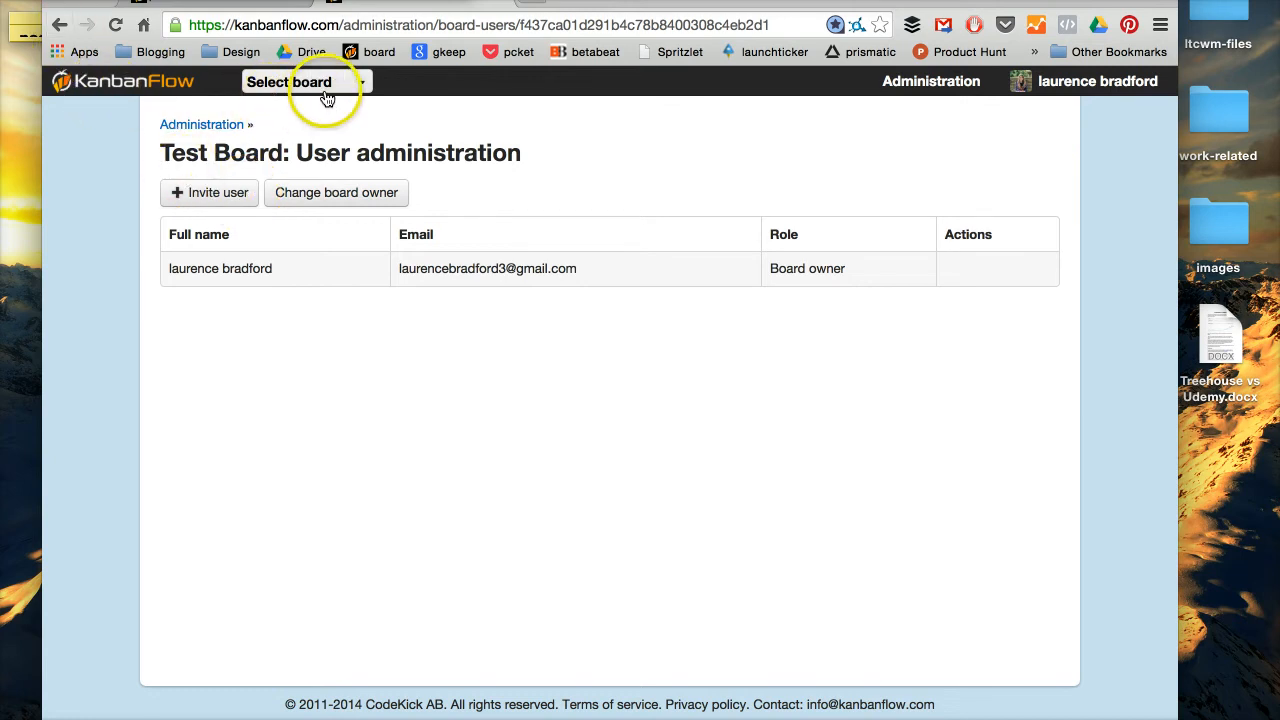
click(305, 81)
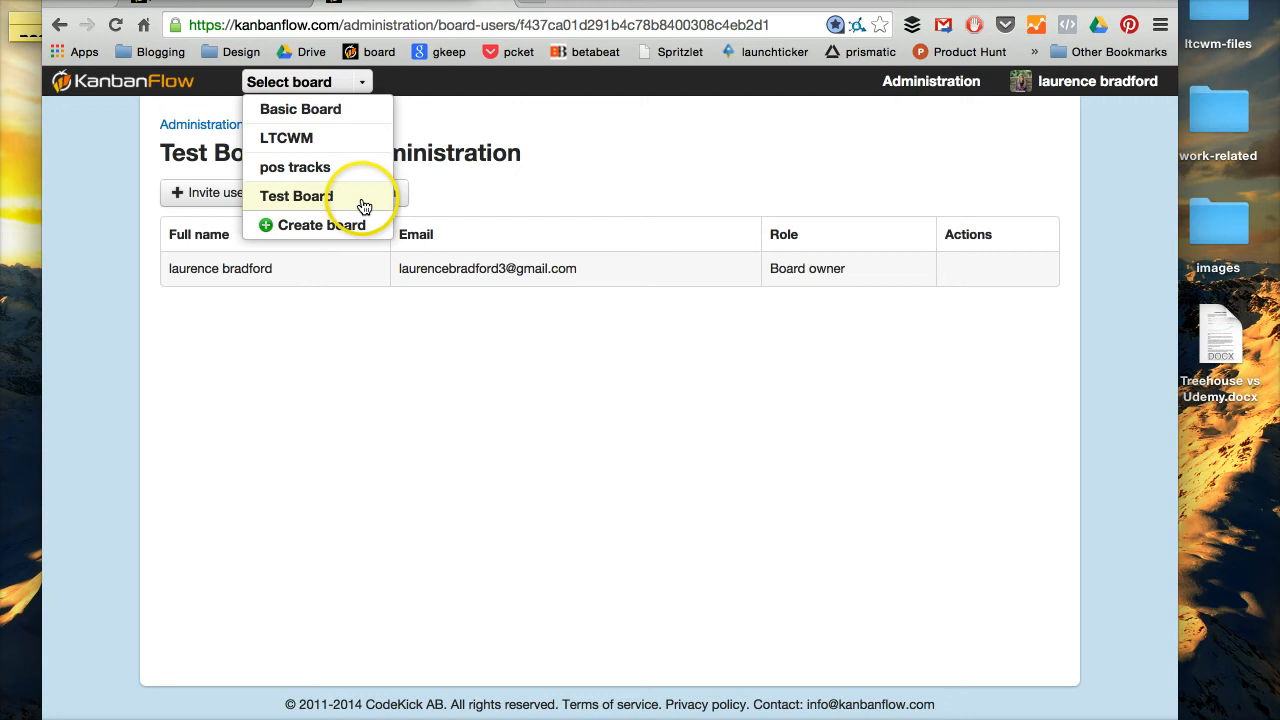
On Test Board, draft a red To-do task 'write new blog post about Sass' with no responsible person.
click(293, 195)
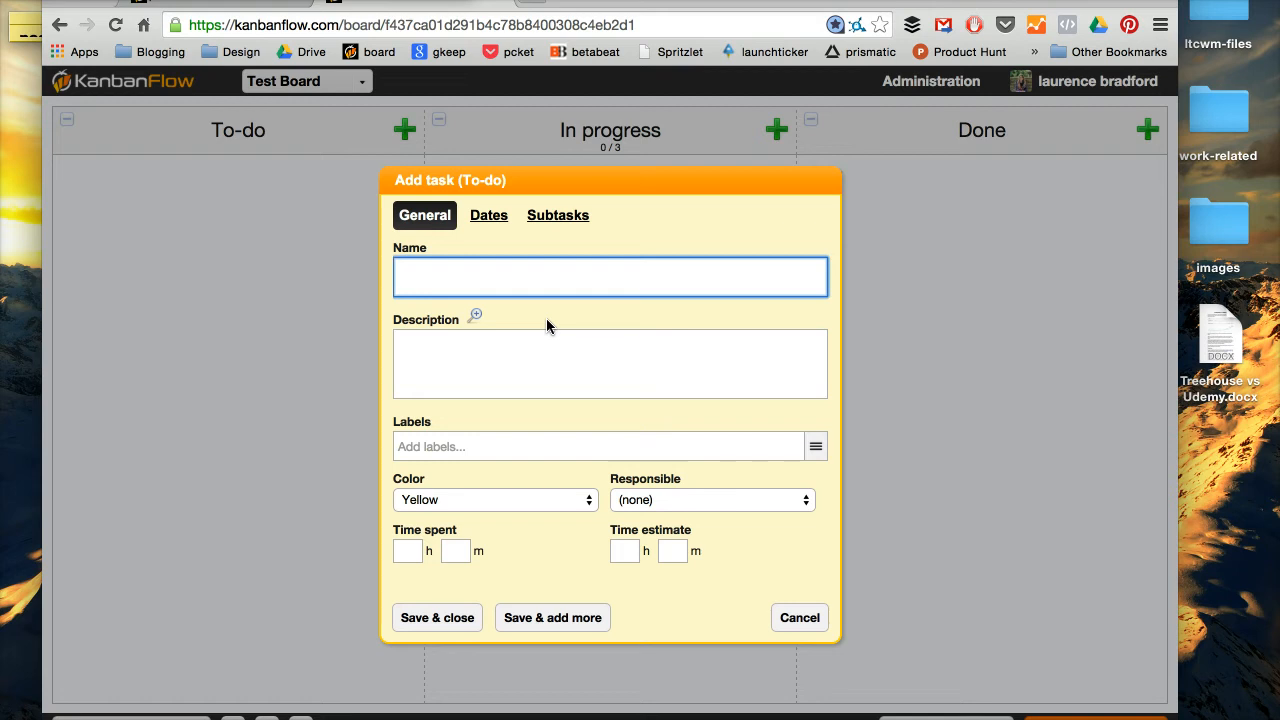
text(write)
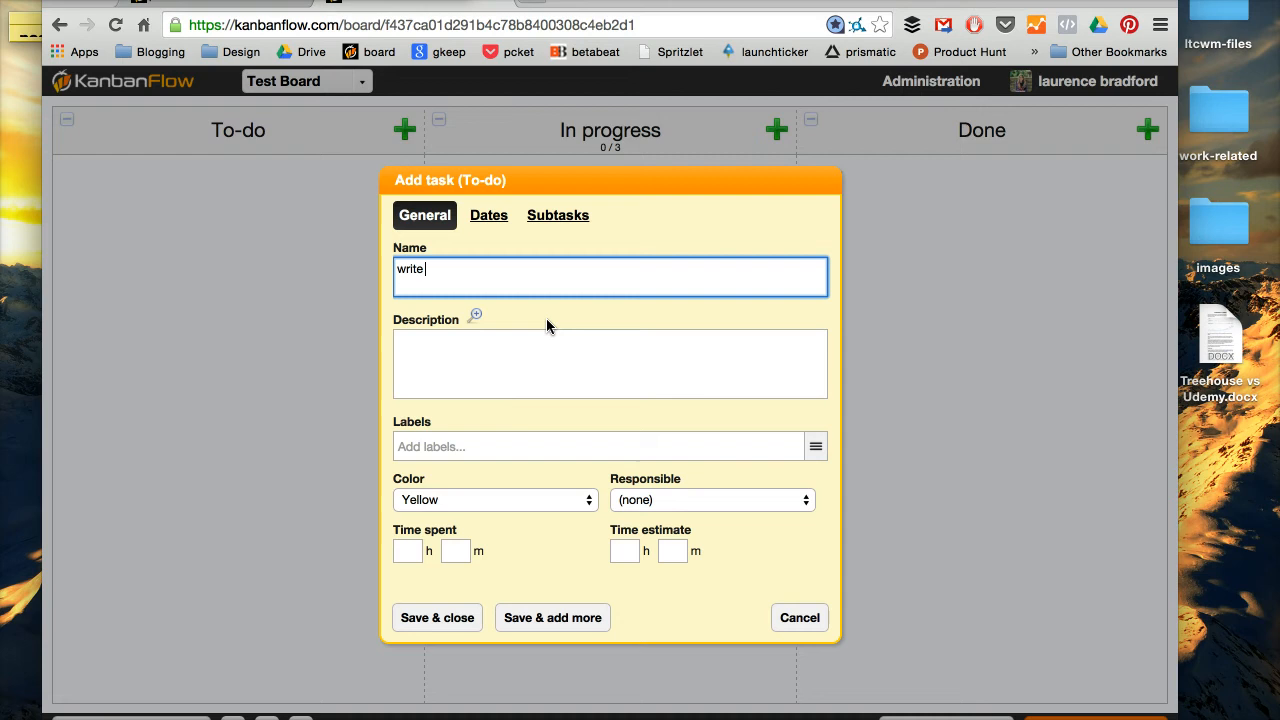
text(new blog post a)
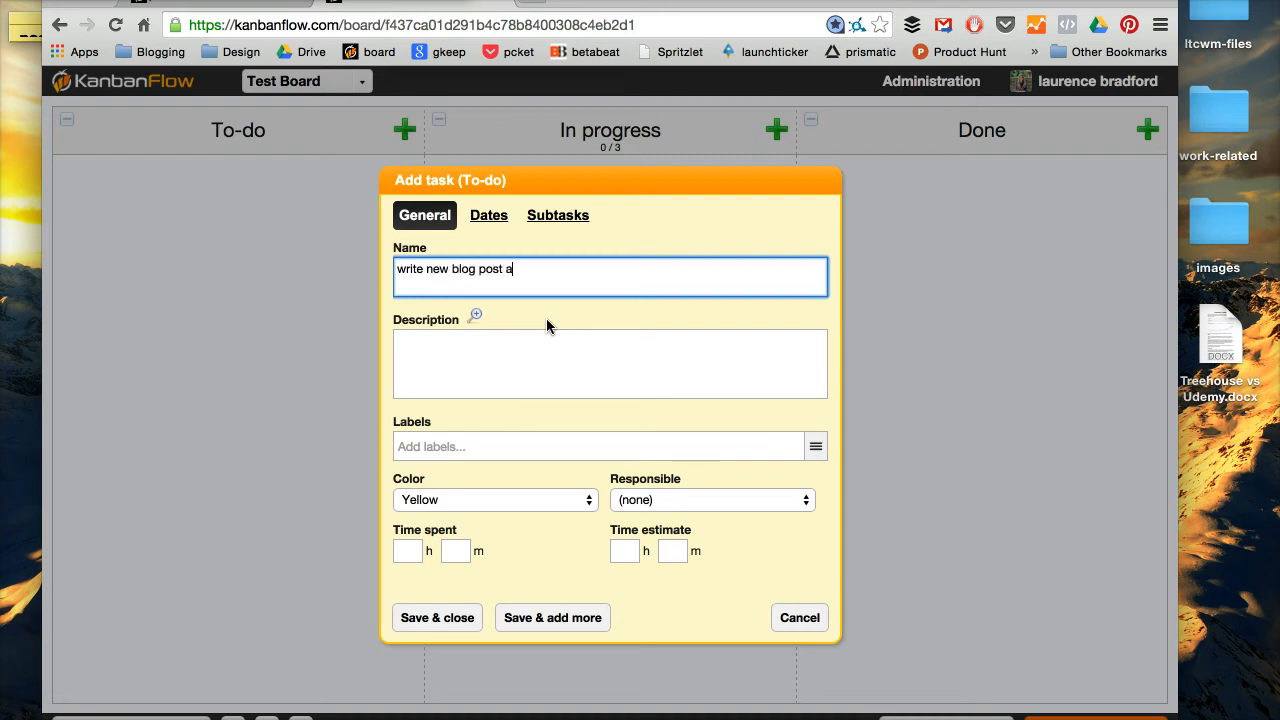
text(bout Sa)
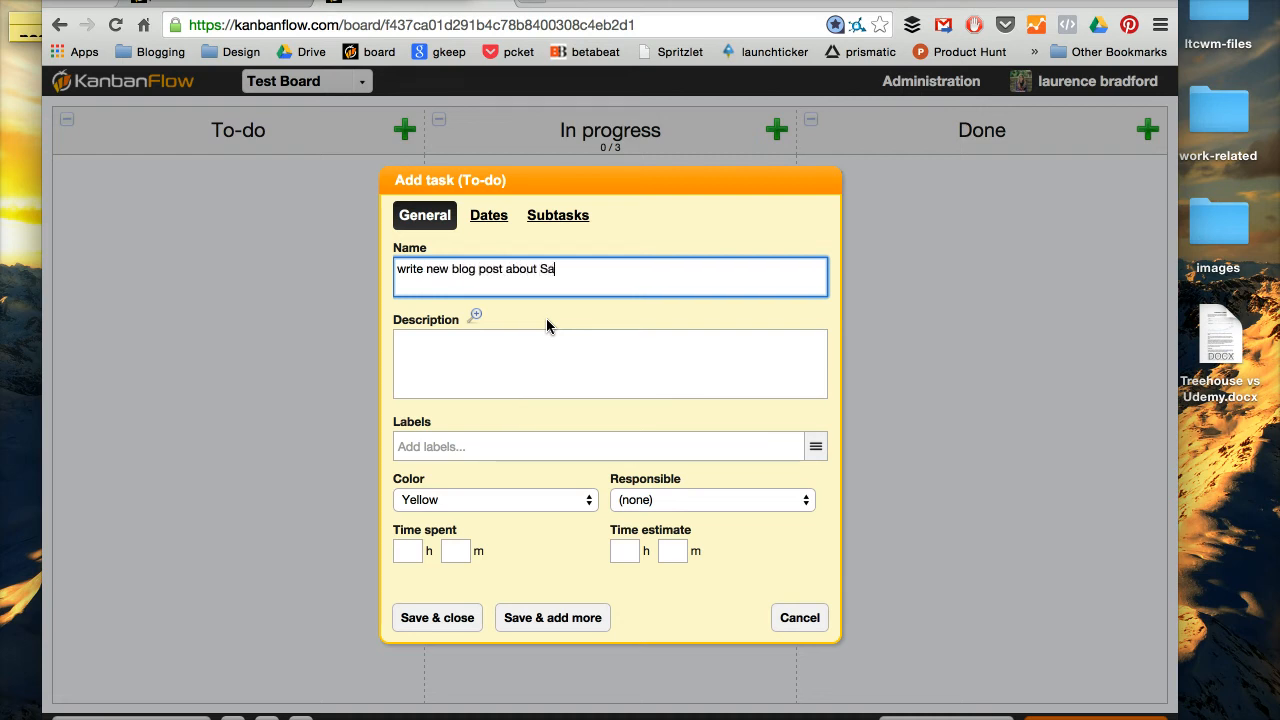
text(ss)
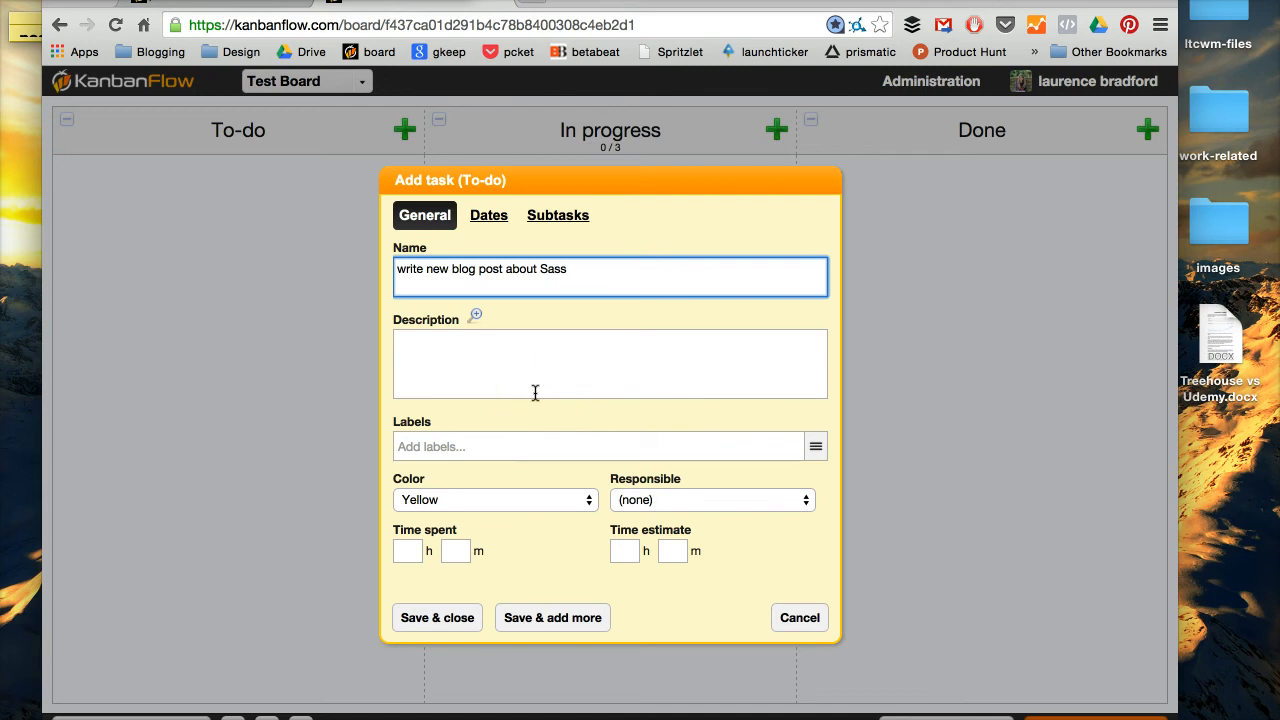
click(610, 363)
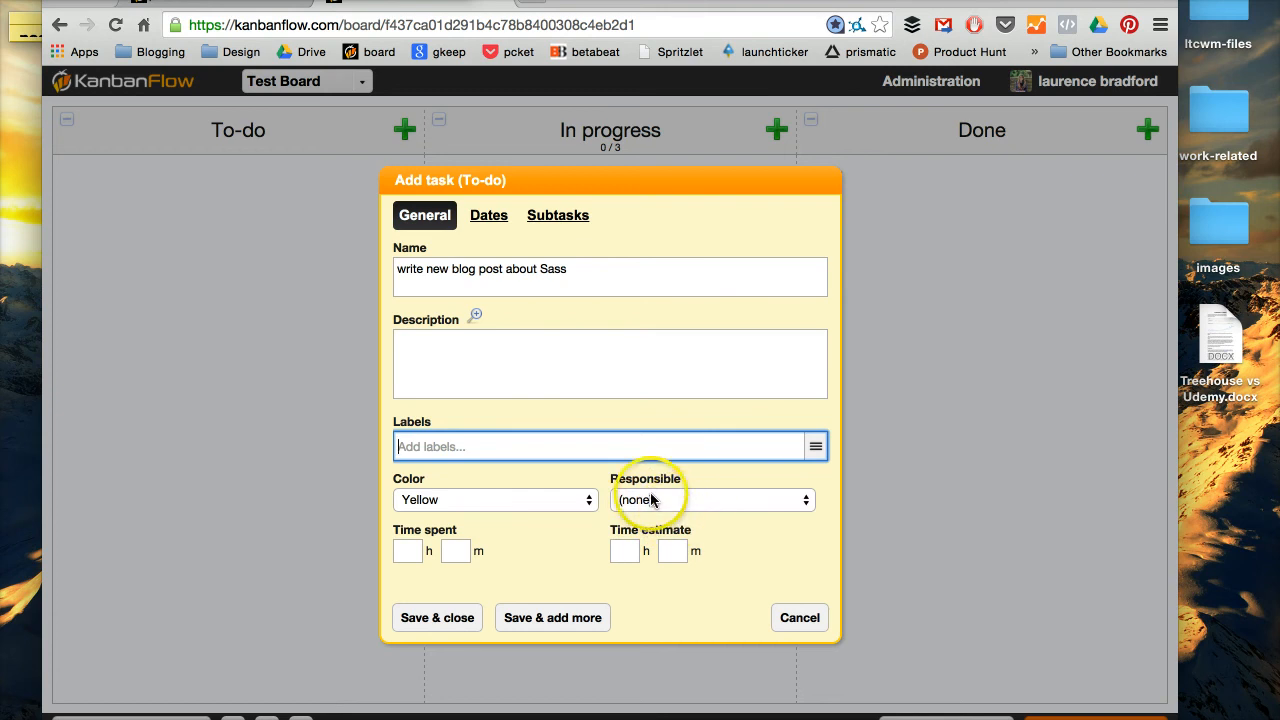
click(710, 500)
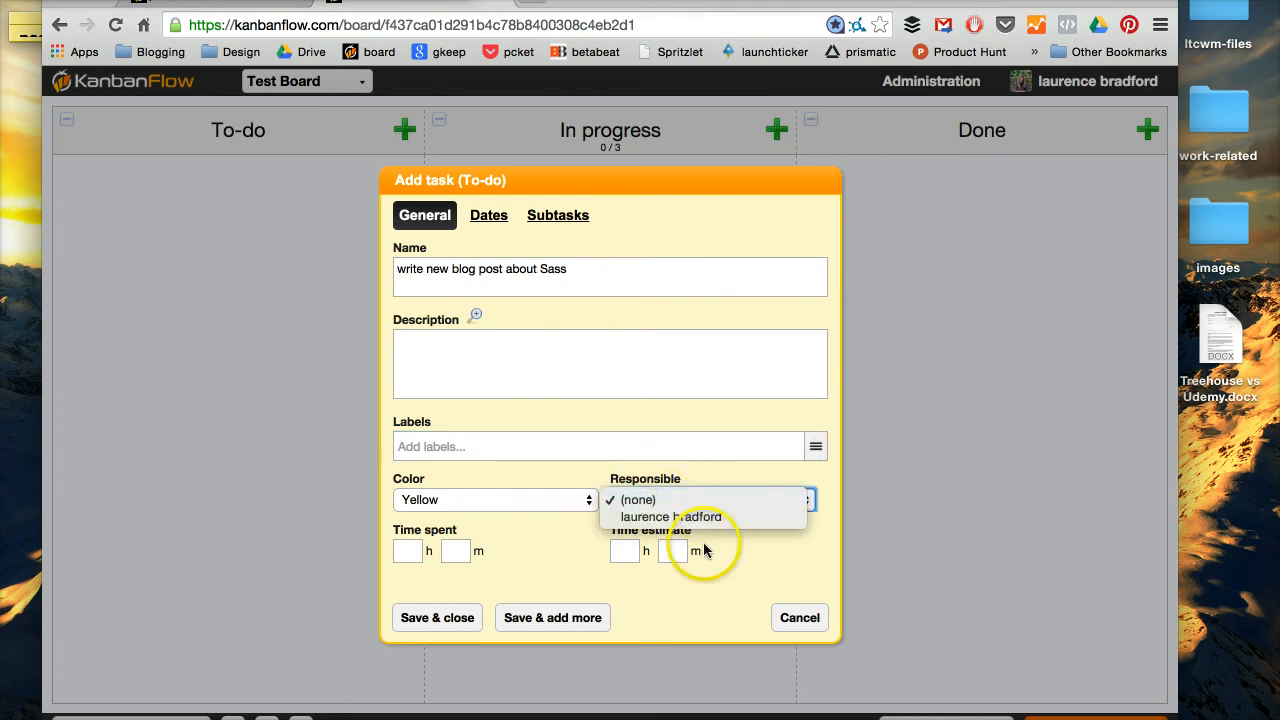
click(495, 500)
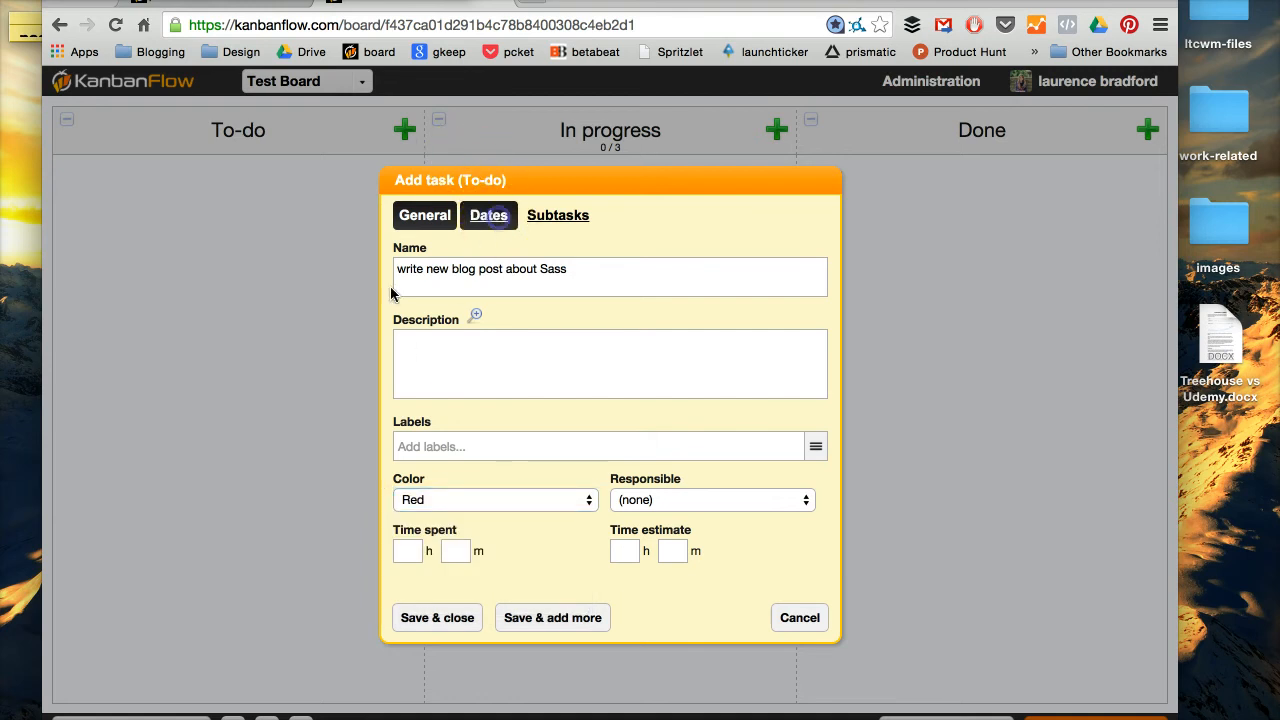
Add a due date of 31 October 2014 at 11:00 targeting the Done column.
click(488, 215)
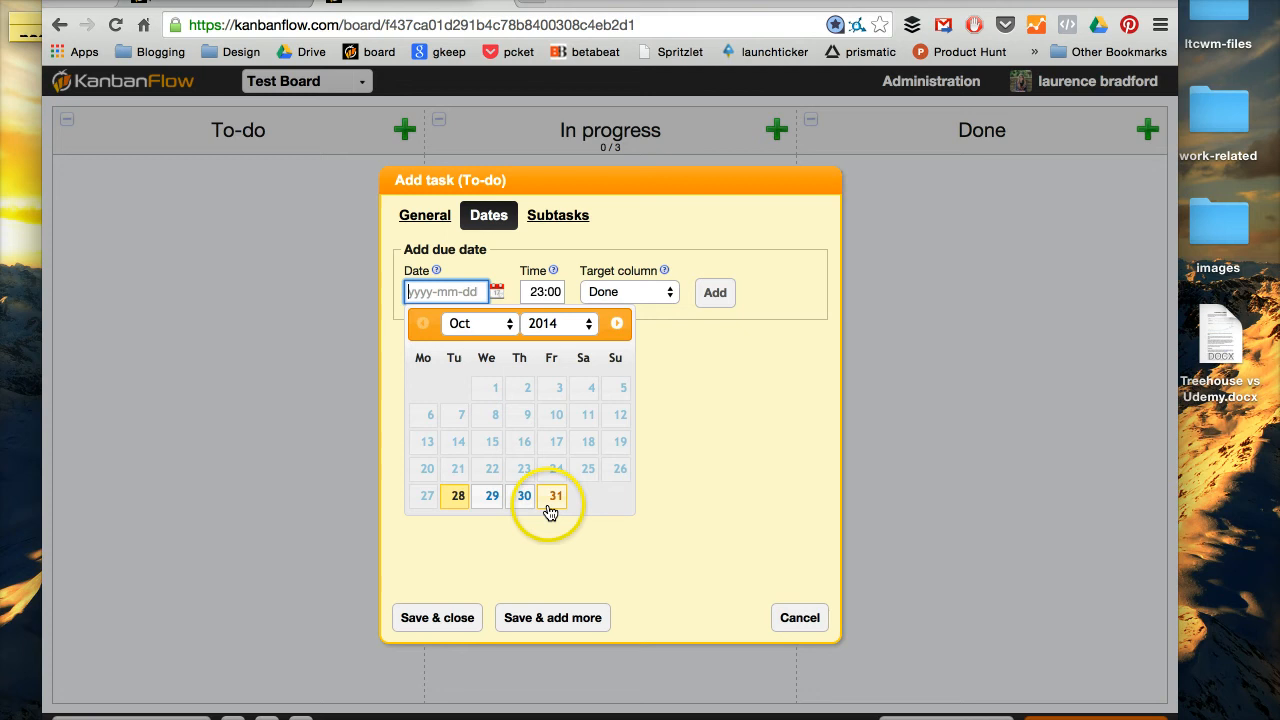
click(555, 495)
text(11)
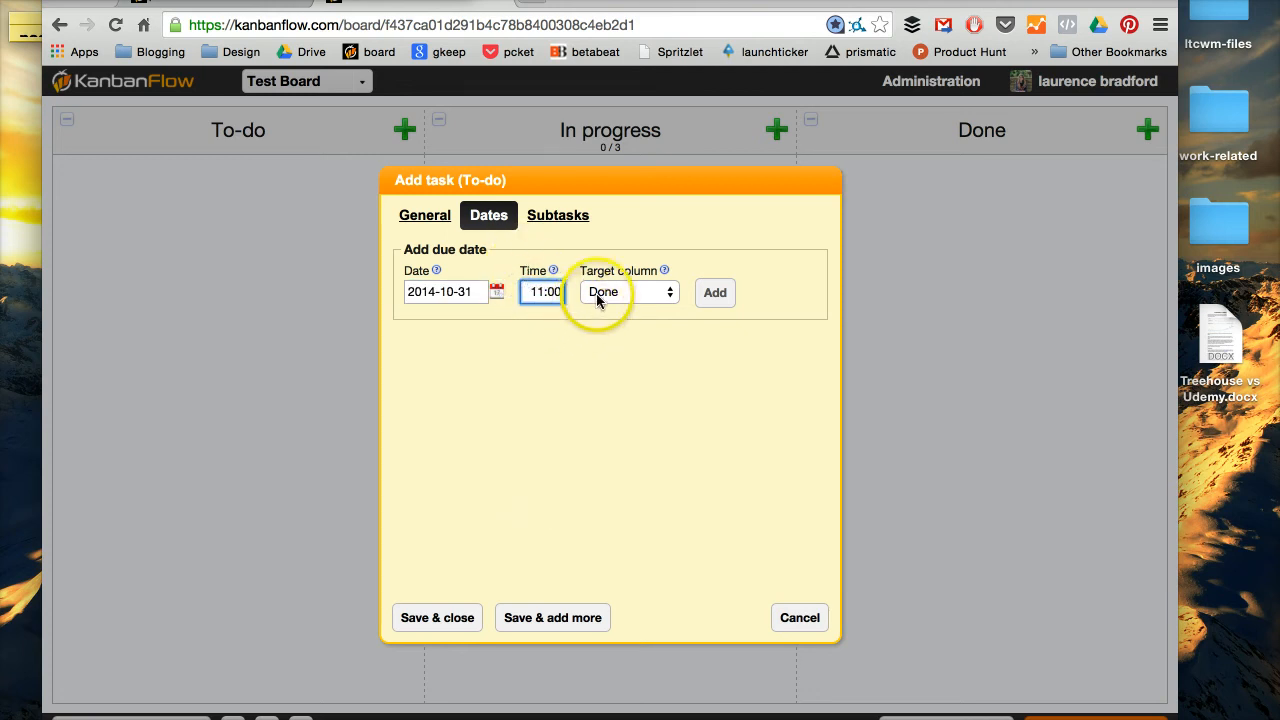
click(714, 292)
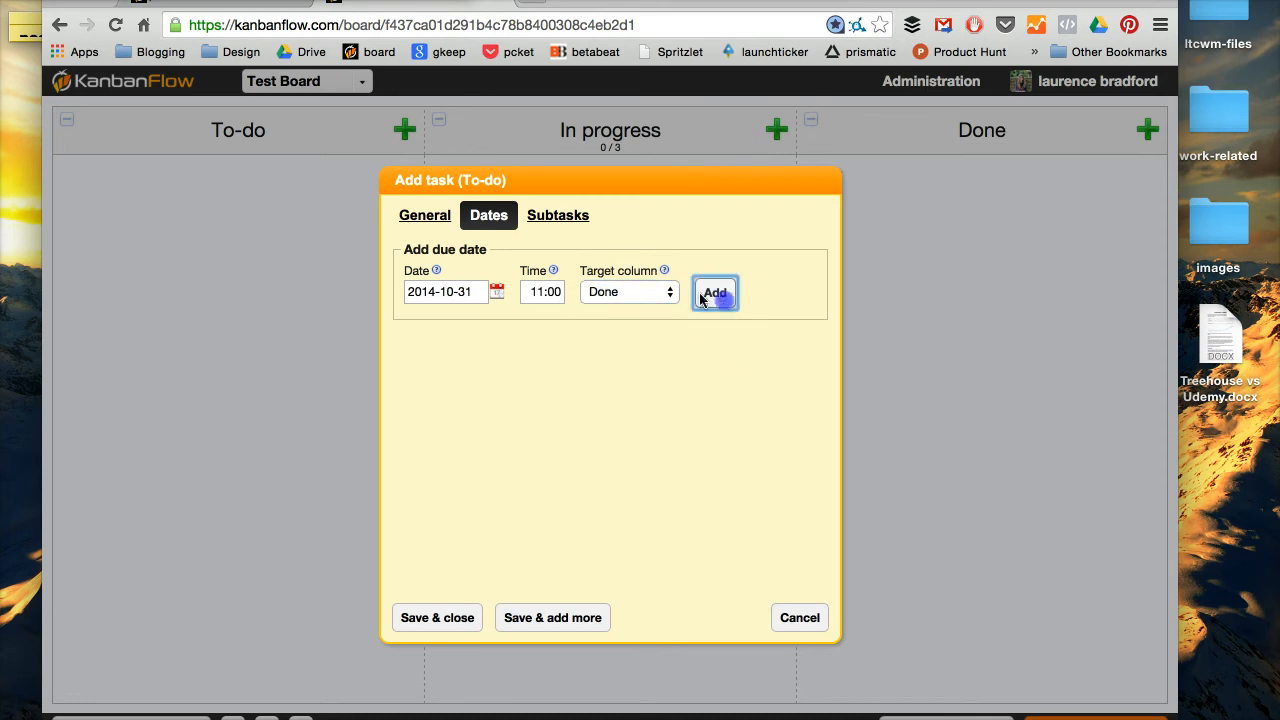
click(715, 293)
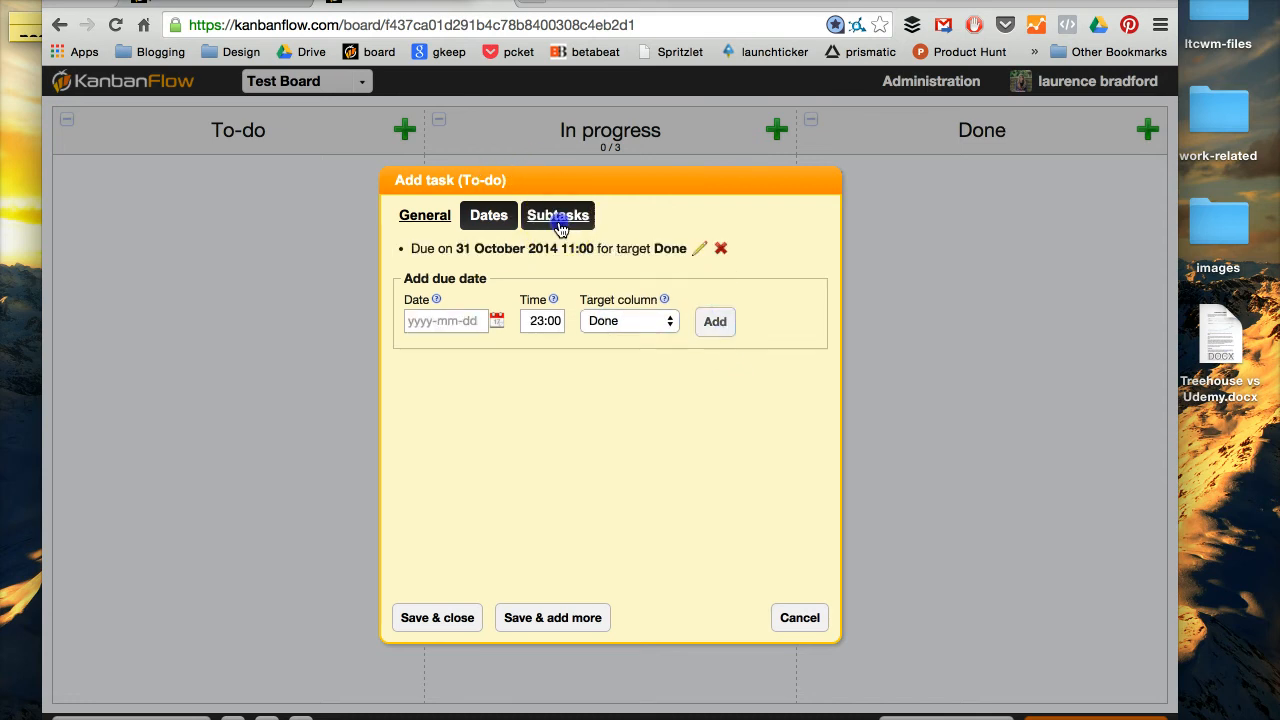
Add subtasks 'get feature image', 'edit copy' and 'share on social media', then save the task.
click(557, 215)
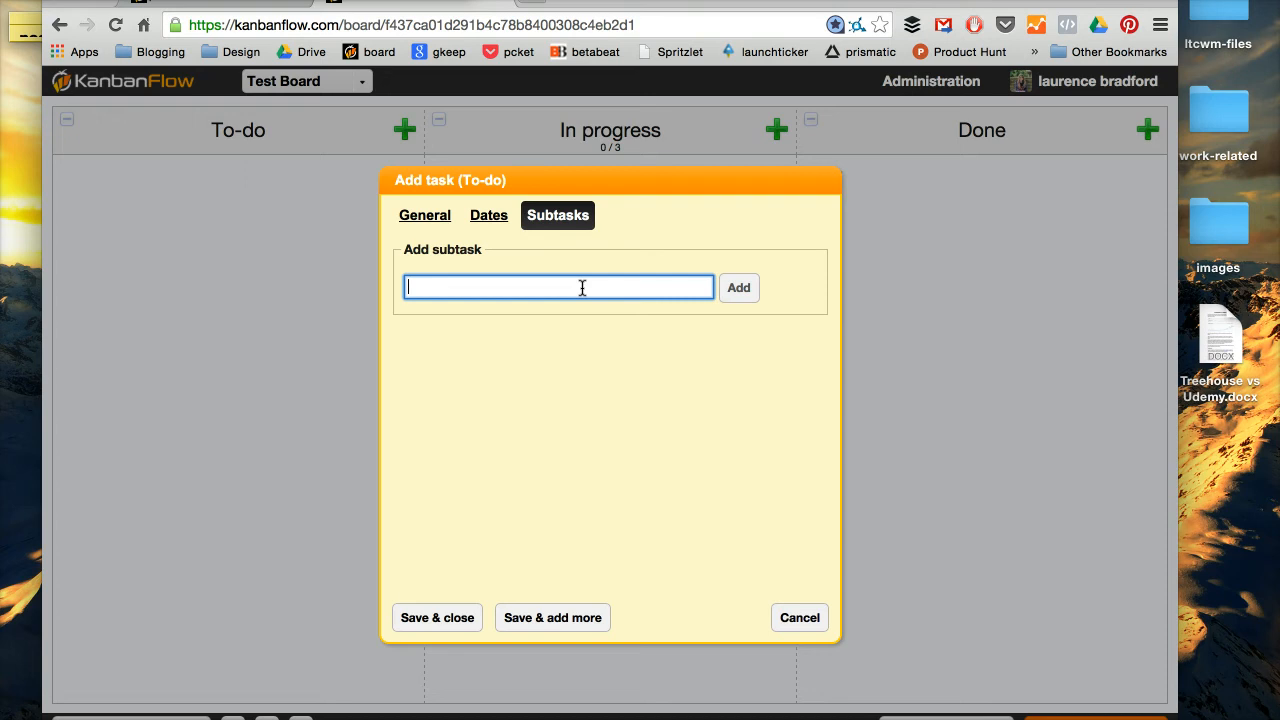
text(get feature image)
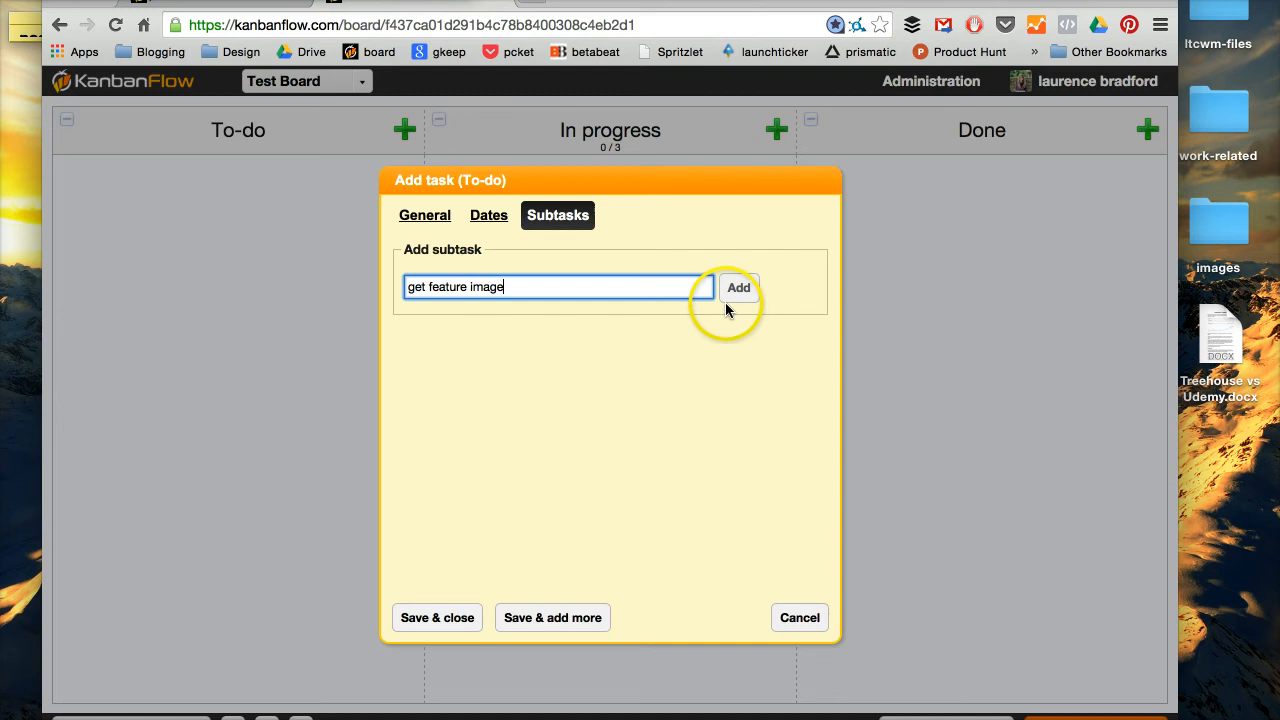
click(738, 287)
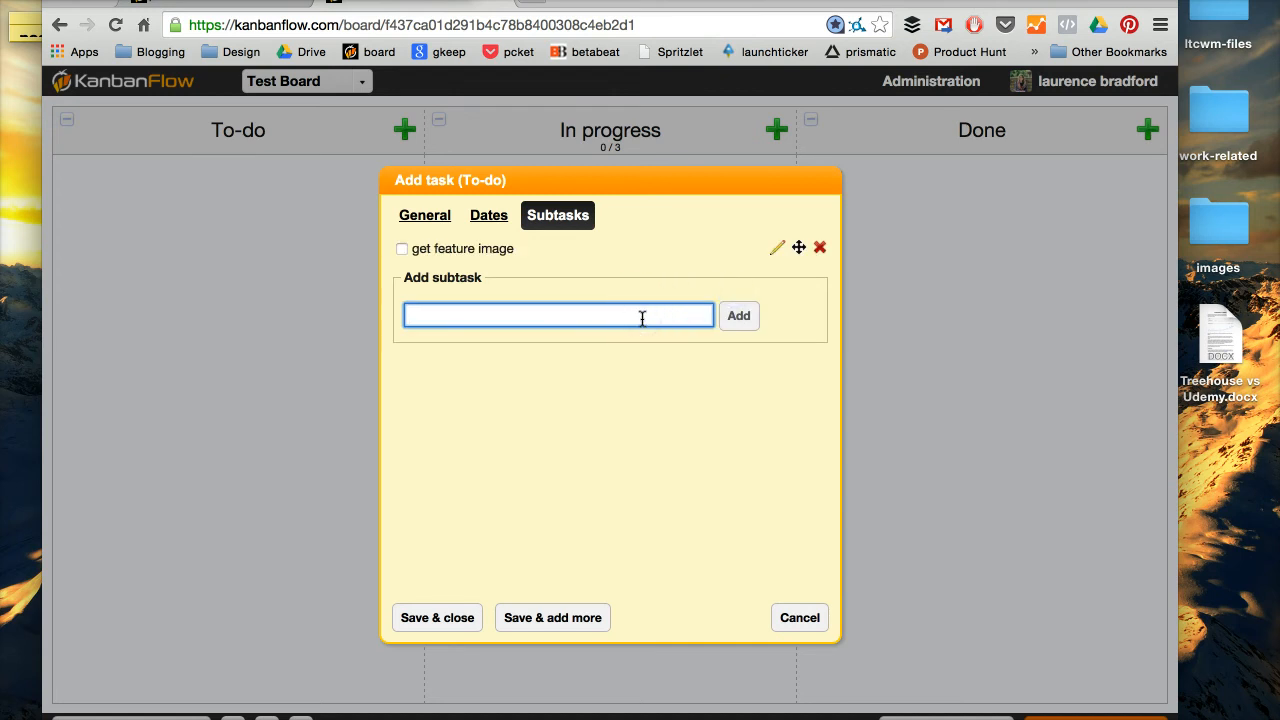
text(edit copy)
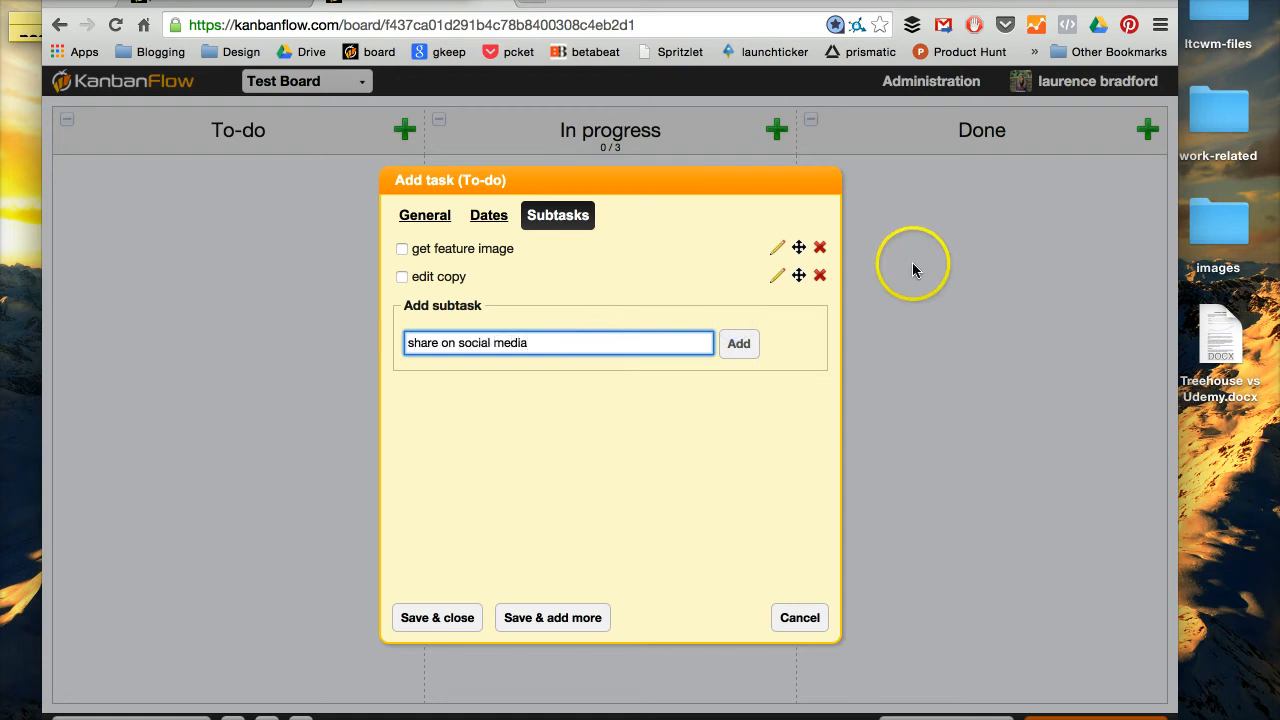
click(436, 617)
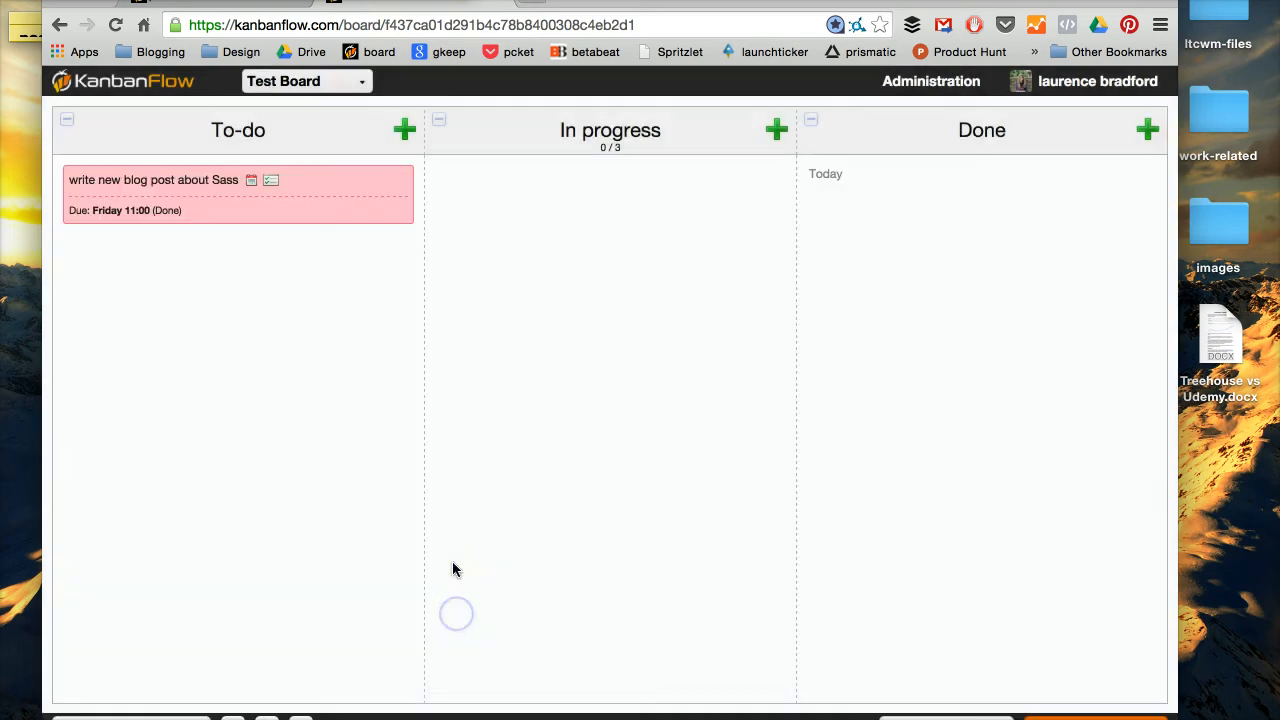
mouse_move(165, 180)
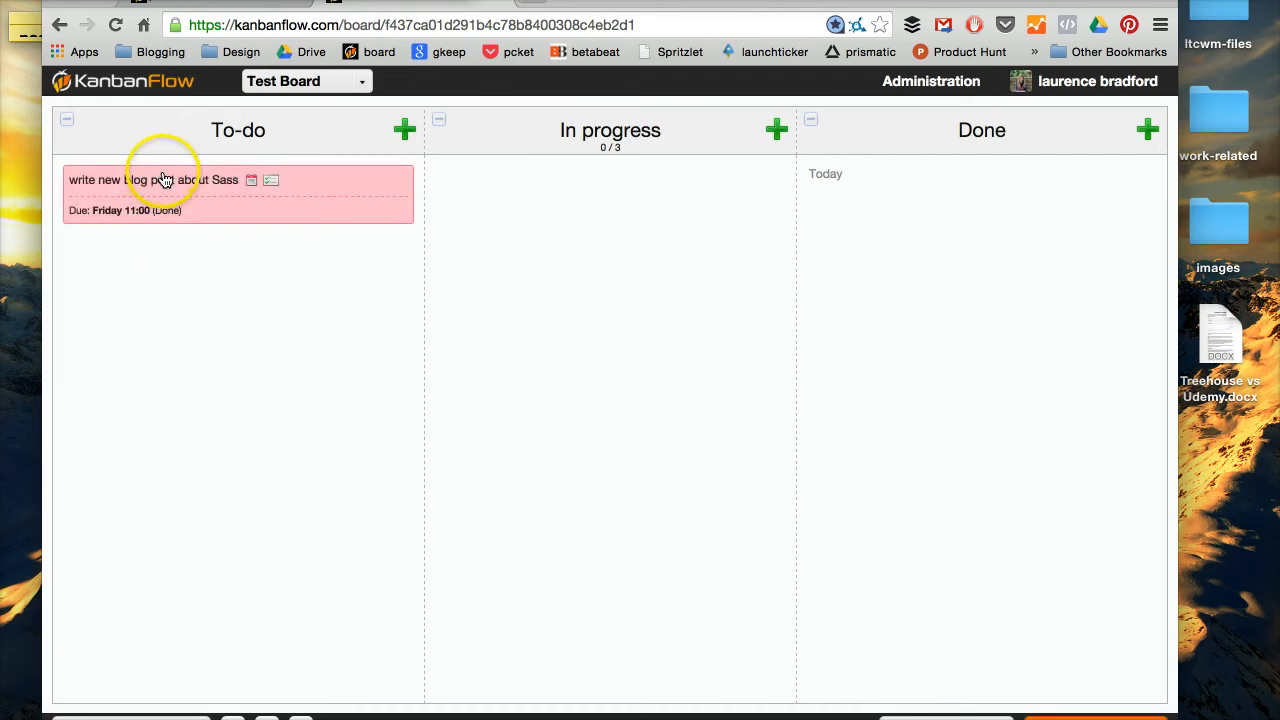
Drag the Sass blog post card to In progress and check off all three subtasks.
drag(165, 180, 500, 190)
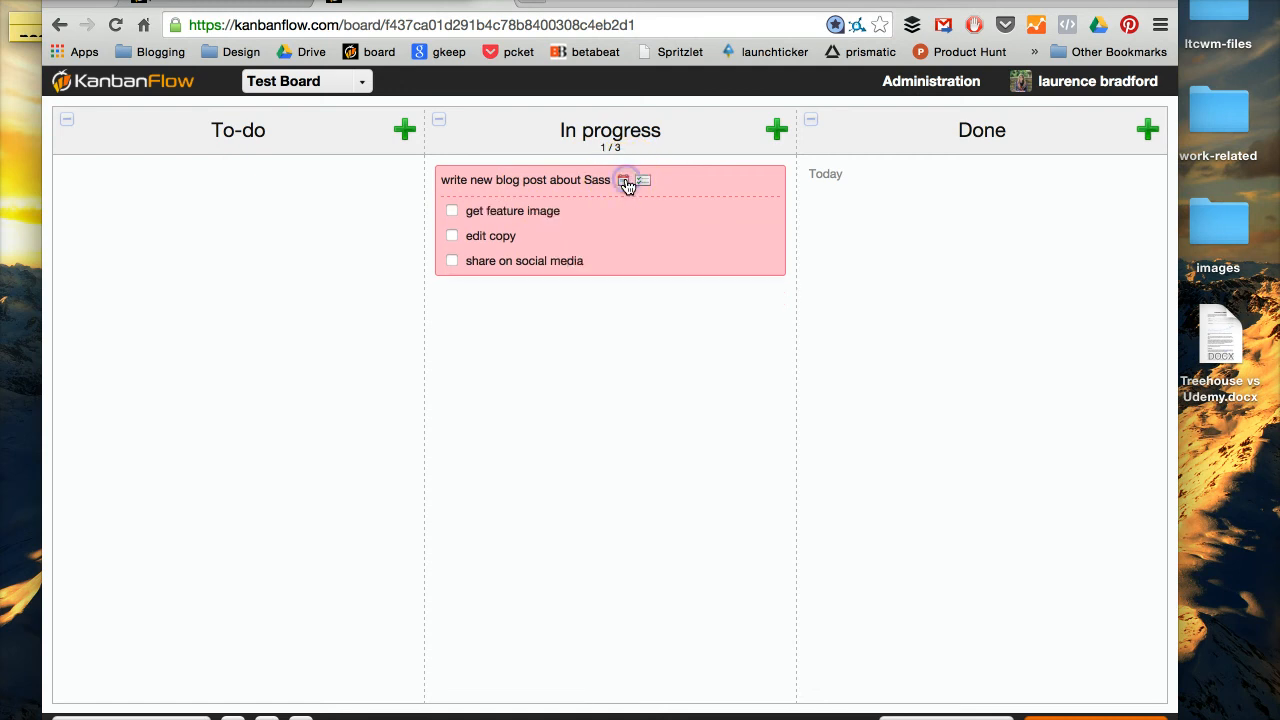
click(624, 181)
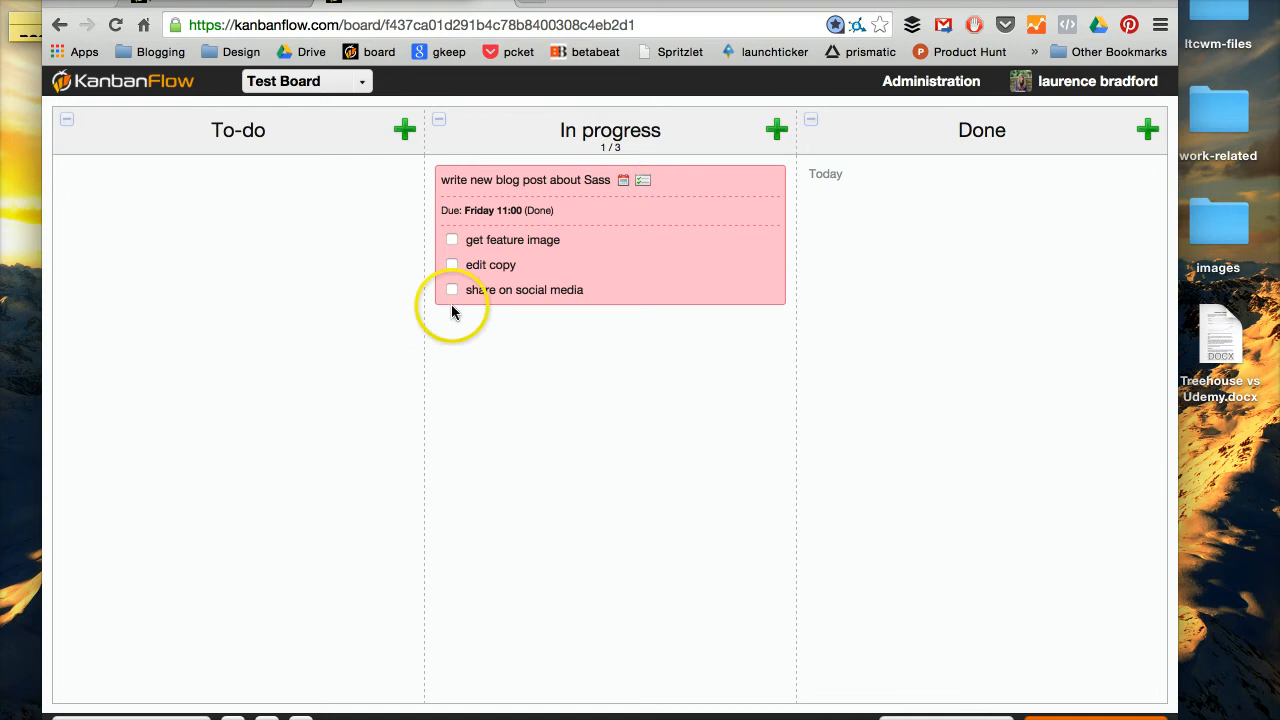
click(452, 240)
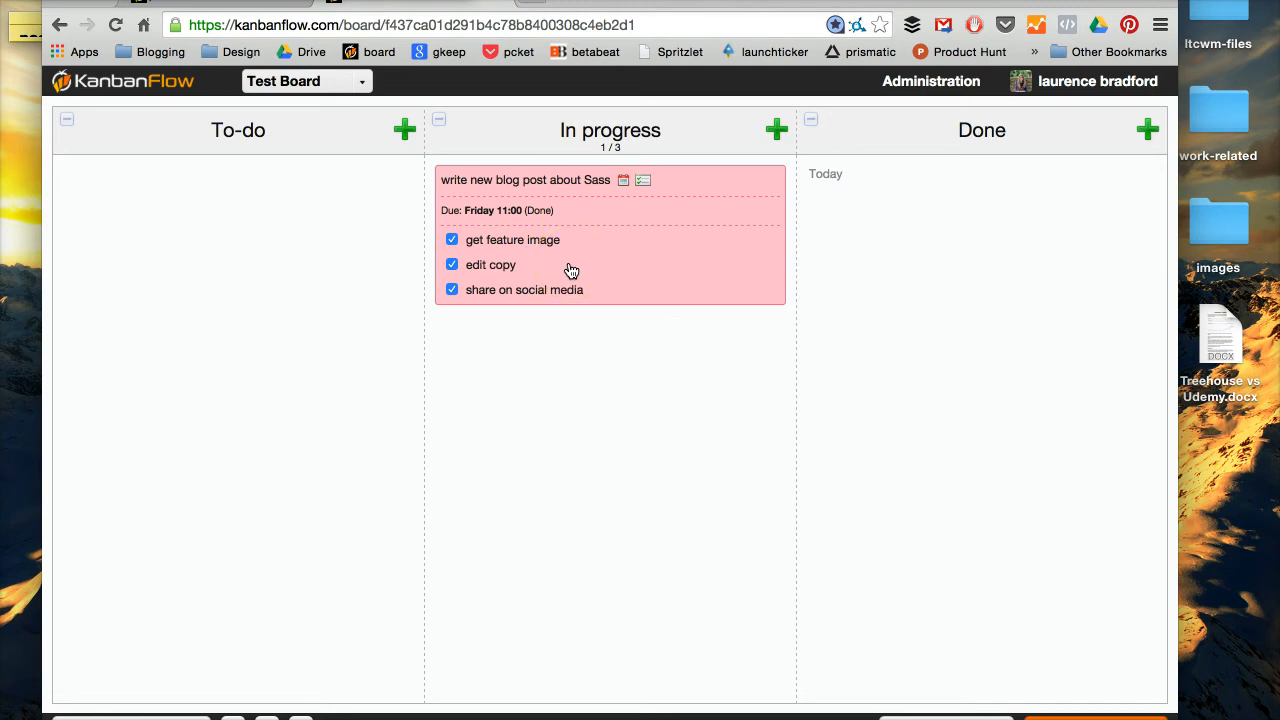
mouse_move(567, 266)
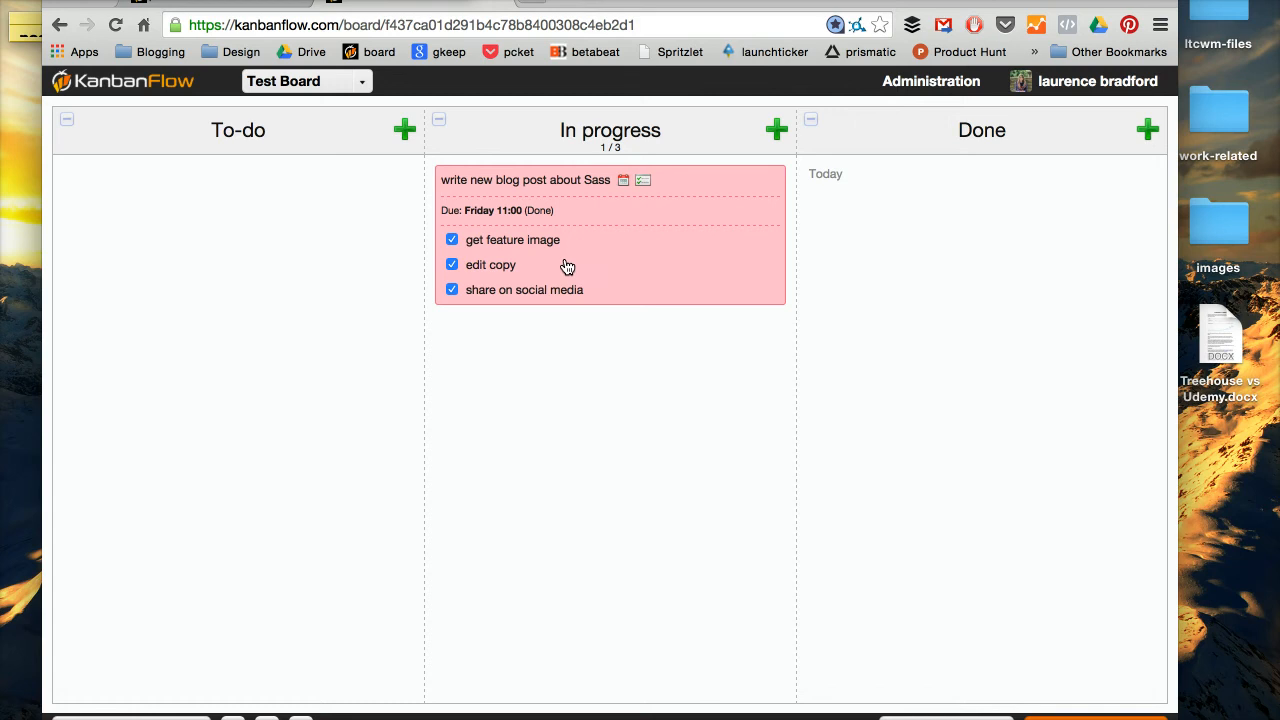
mouse_move(566, 265)
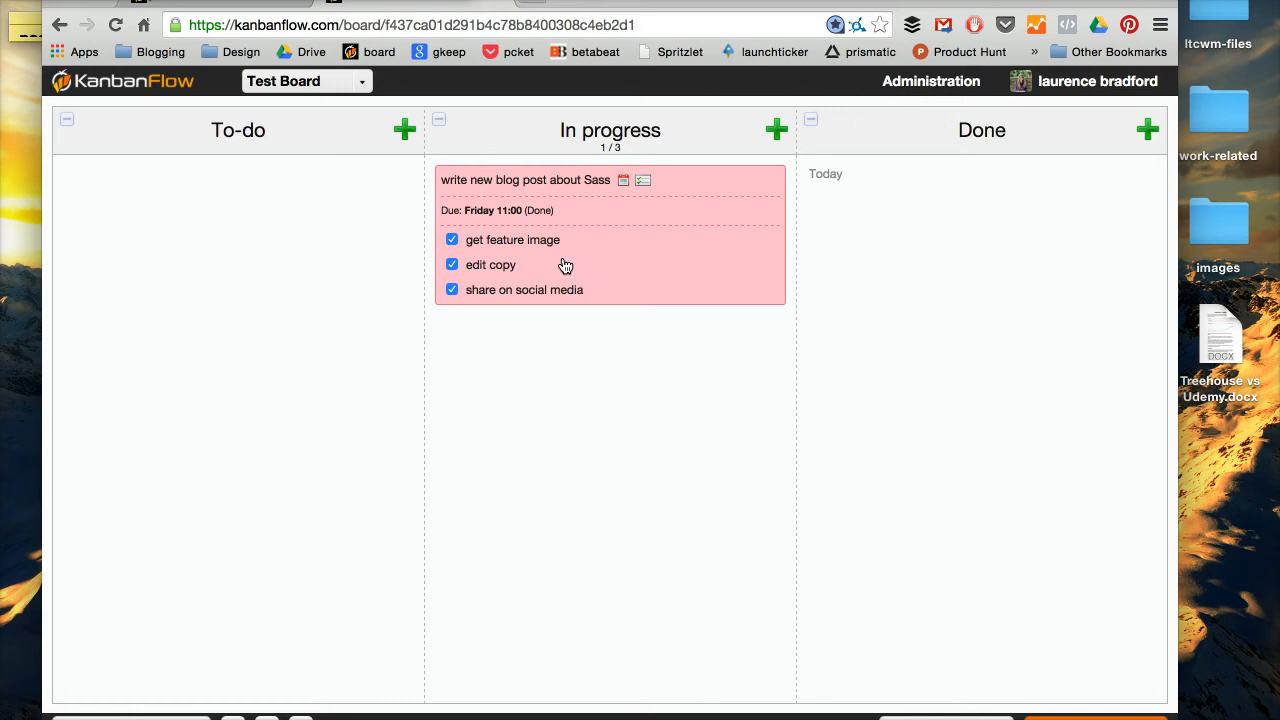
Switch to the LTCWM board and scroll through its blog post columns.
click(305, 81)
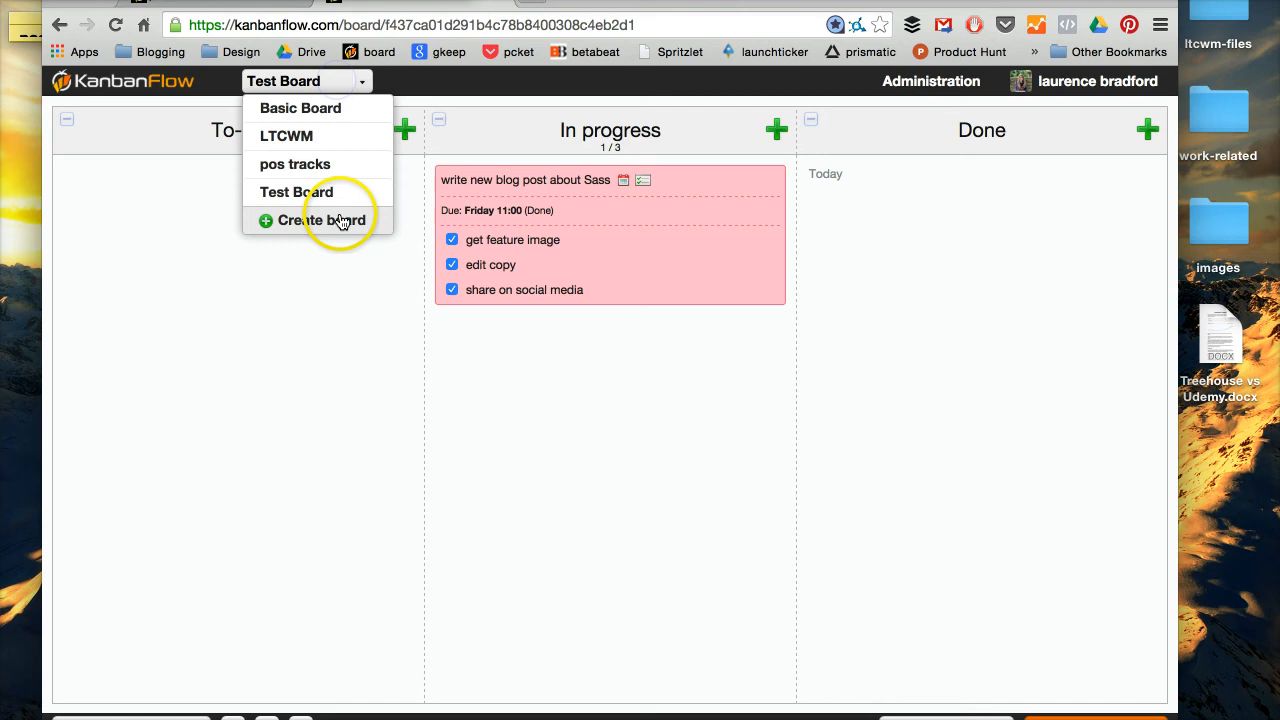
click(286, 135)
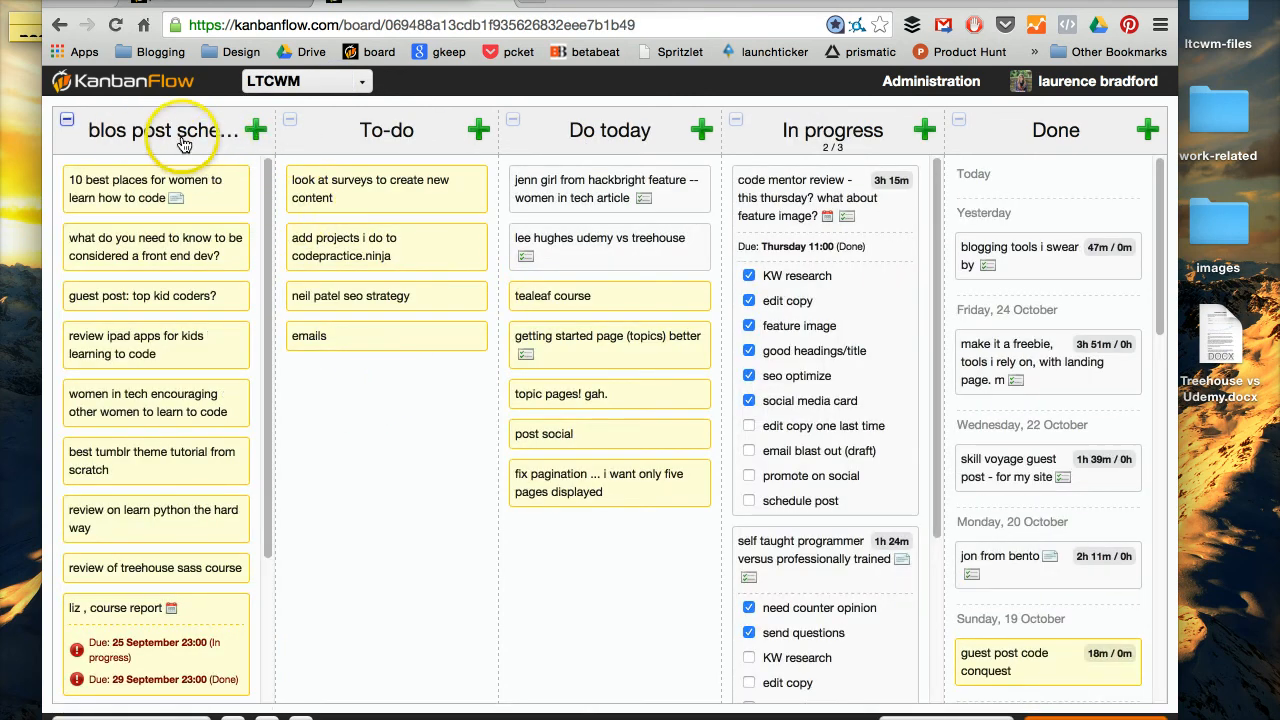
mouse_move(180, 130)
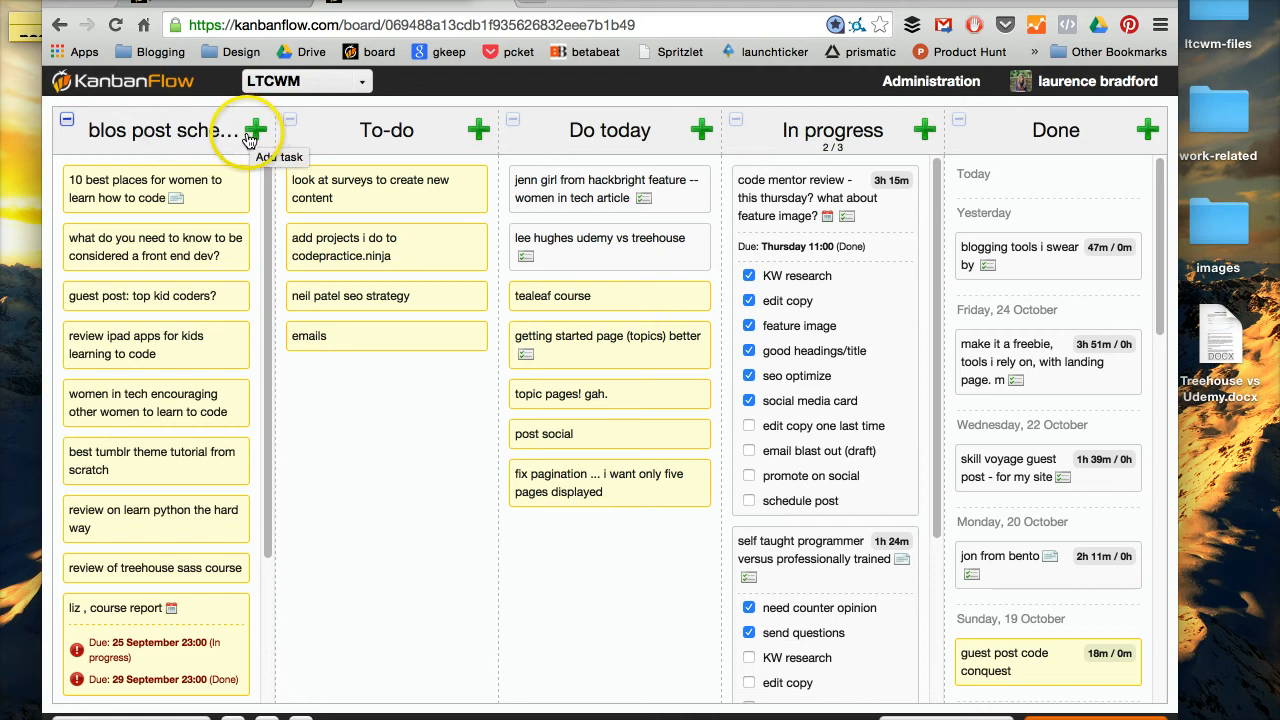
scroll(down, 3)
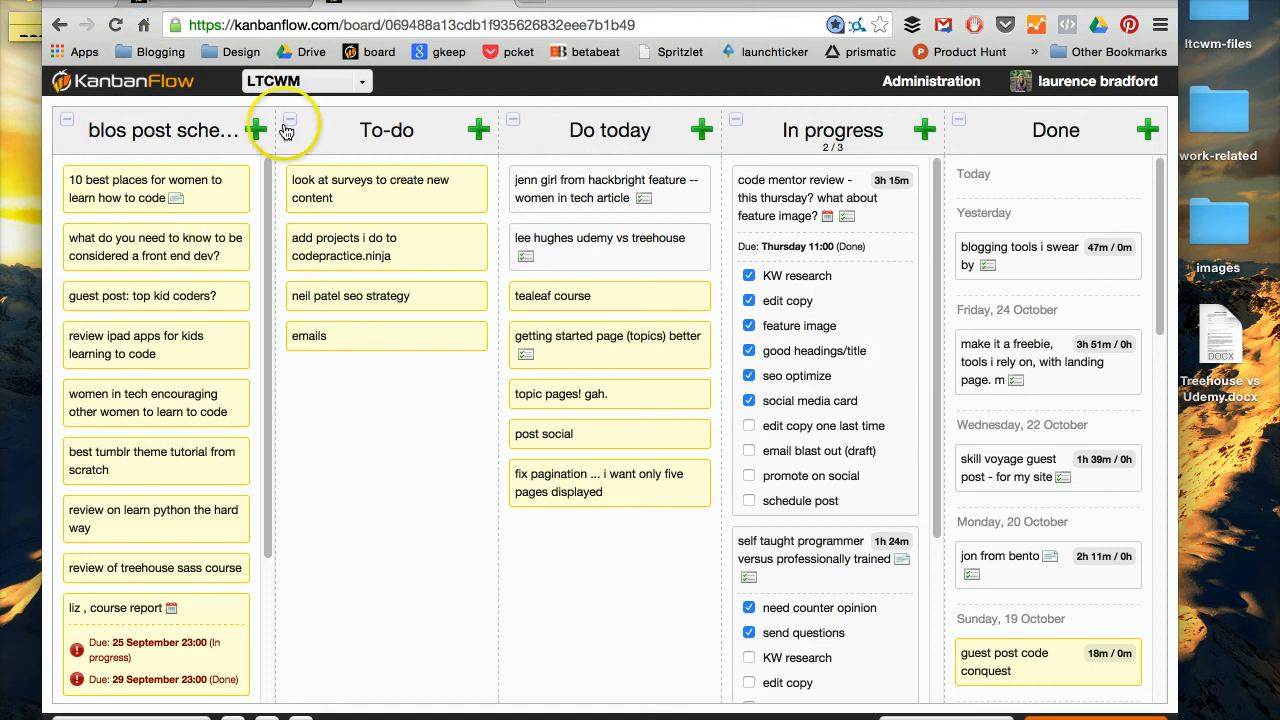
click(305, 81)
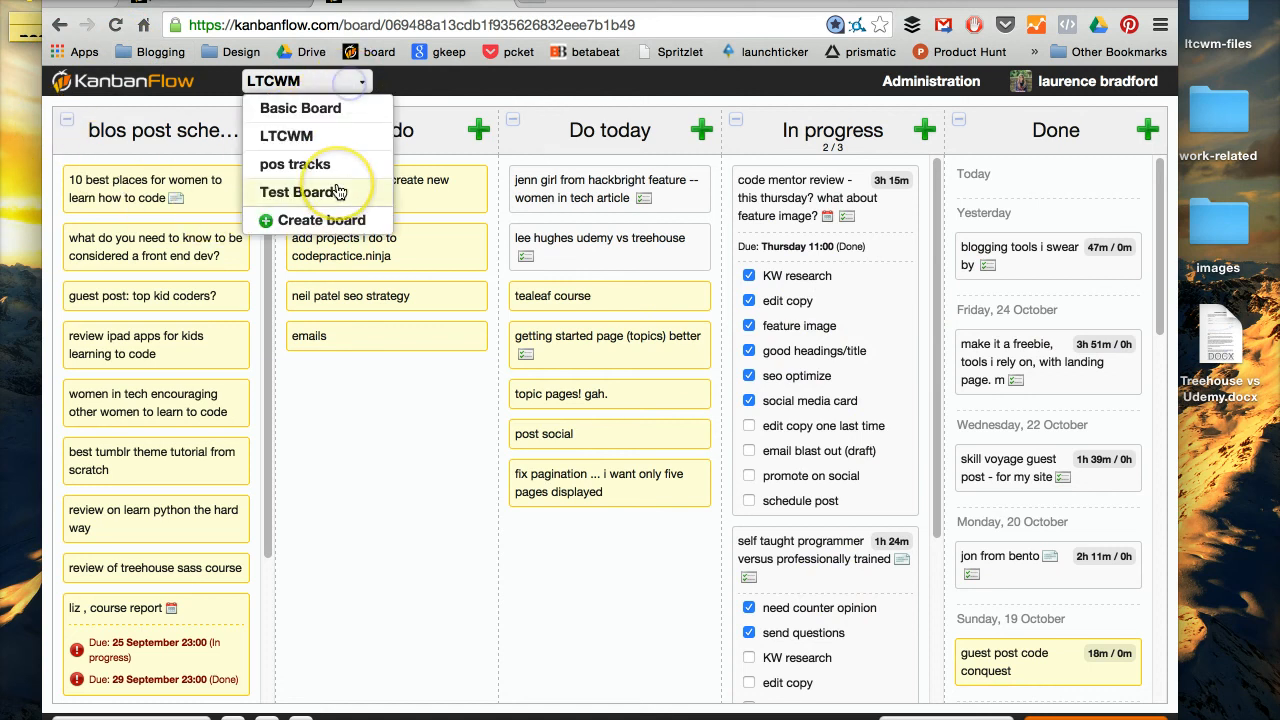
Return to Test Board and open the Pomodoro timer for the Sass blog post task.
click(287, 135)
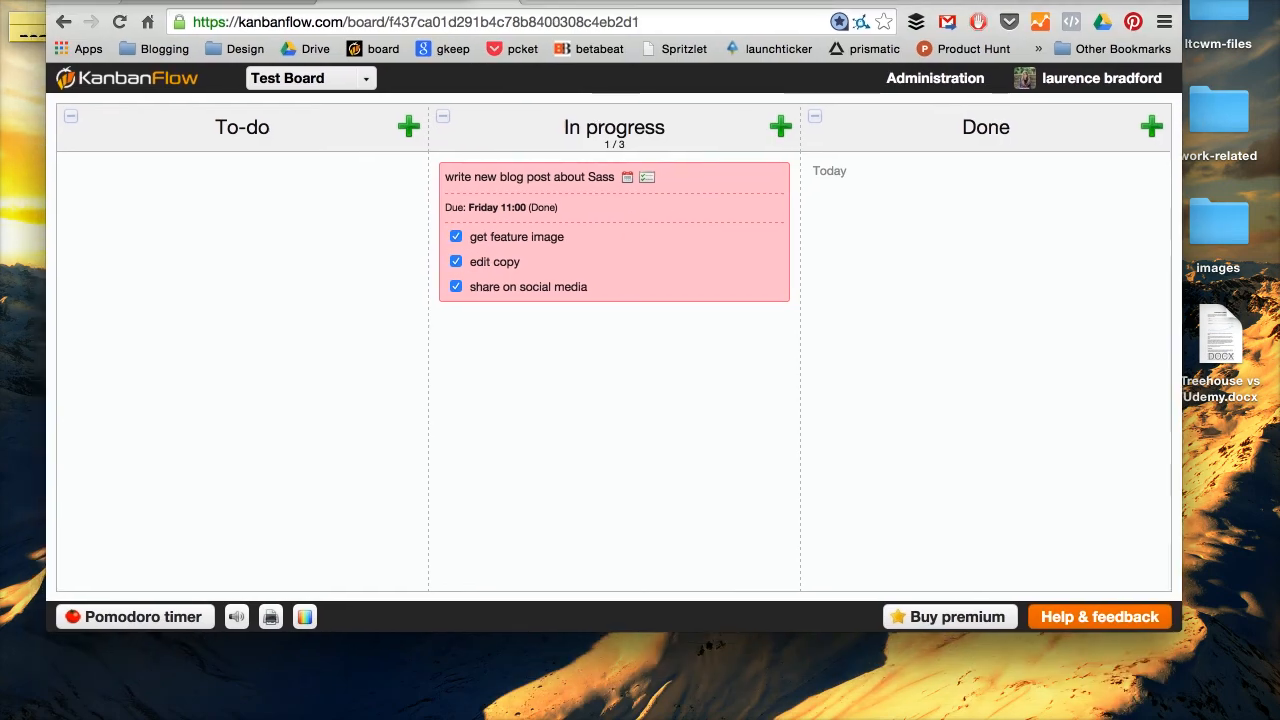
click(134, 616)
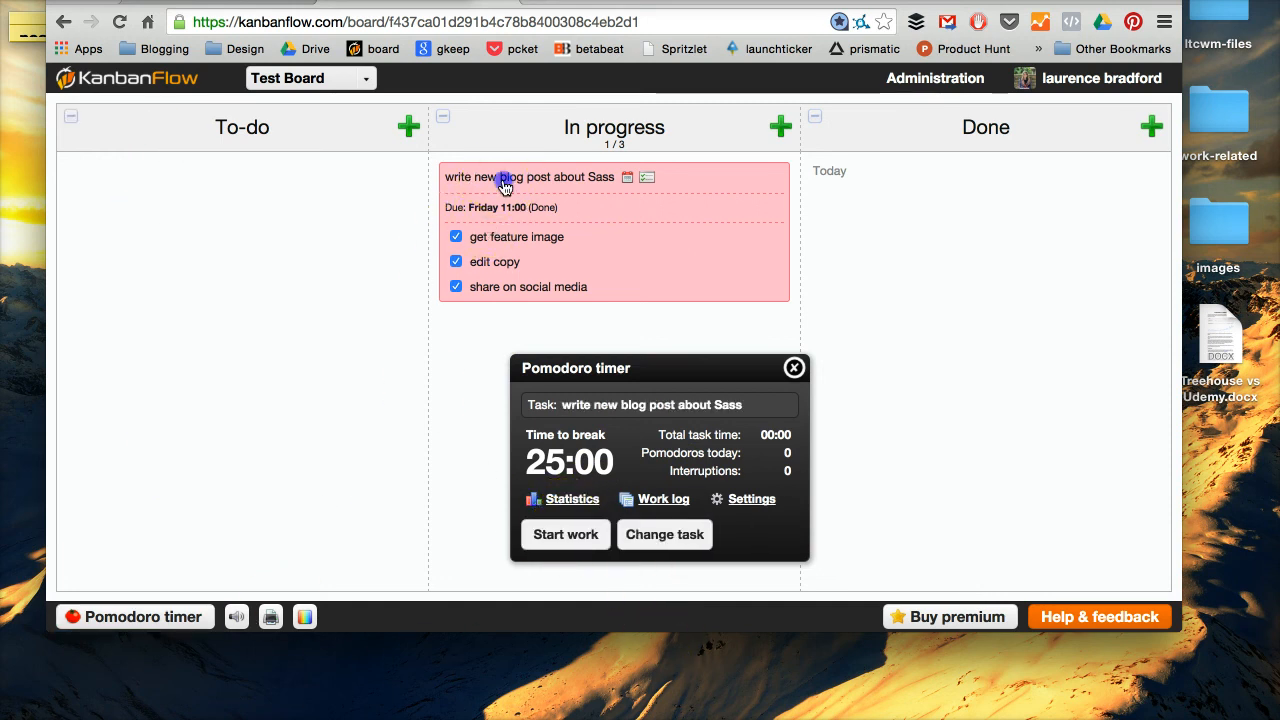
Start a Pomodoro on the Sass task, then stop it with Web browsing as the reason.
click(565, 534)
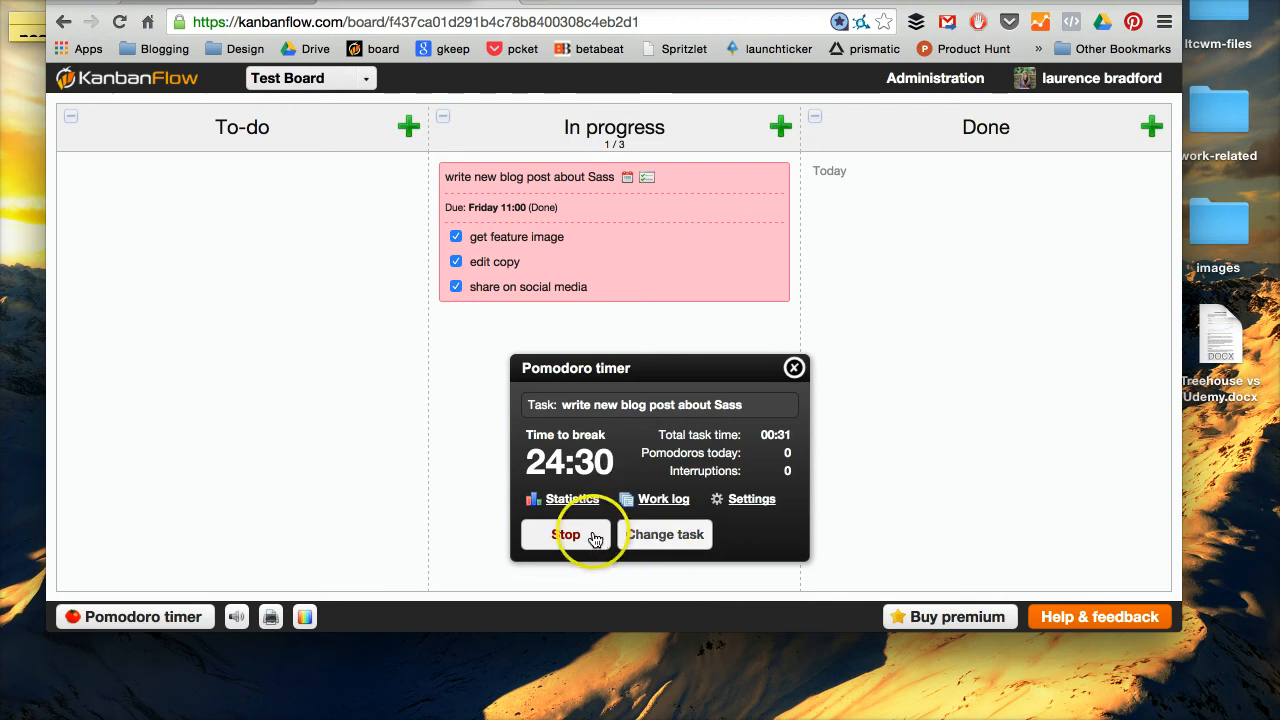
click(567, 534)
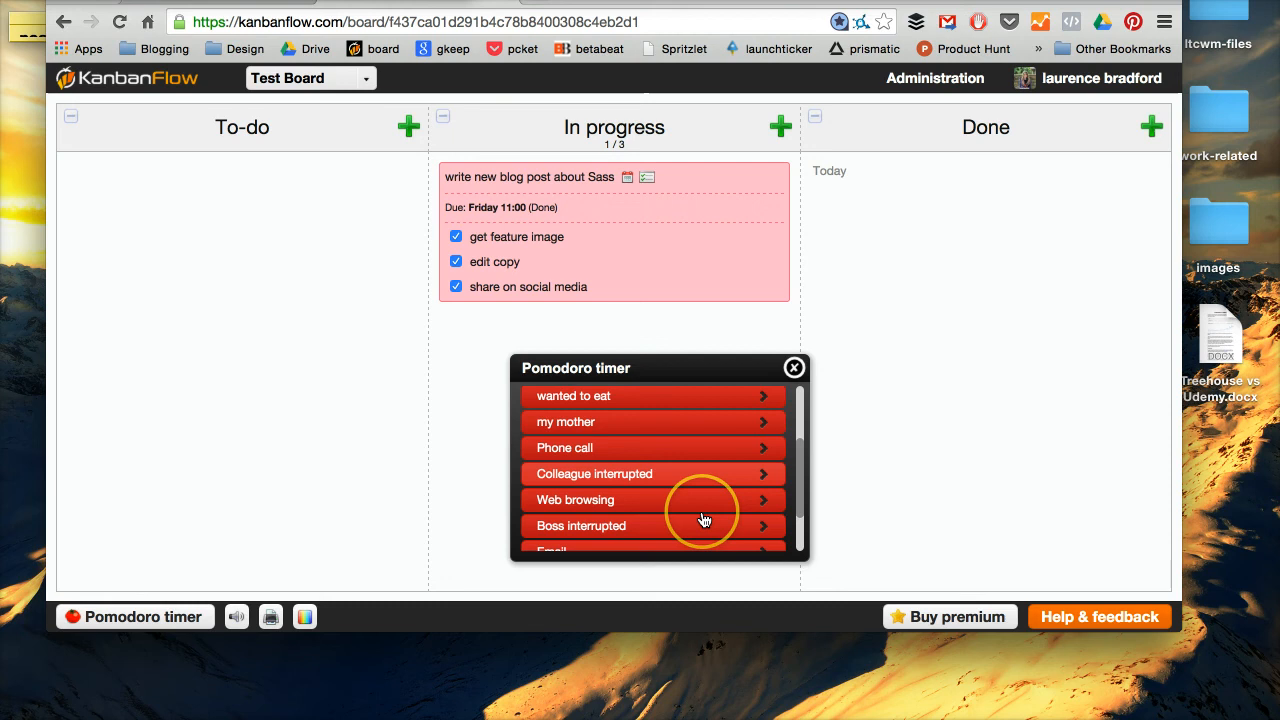
scroll(down, 3)
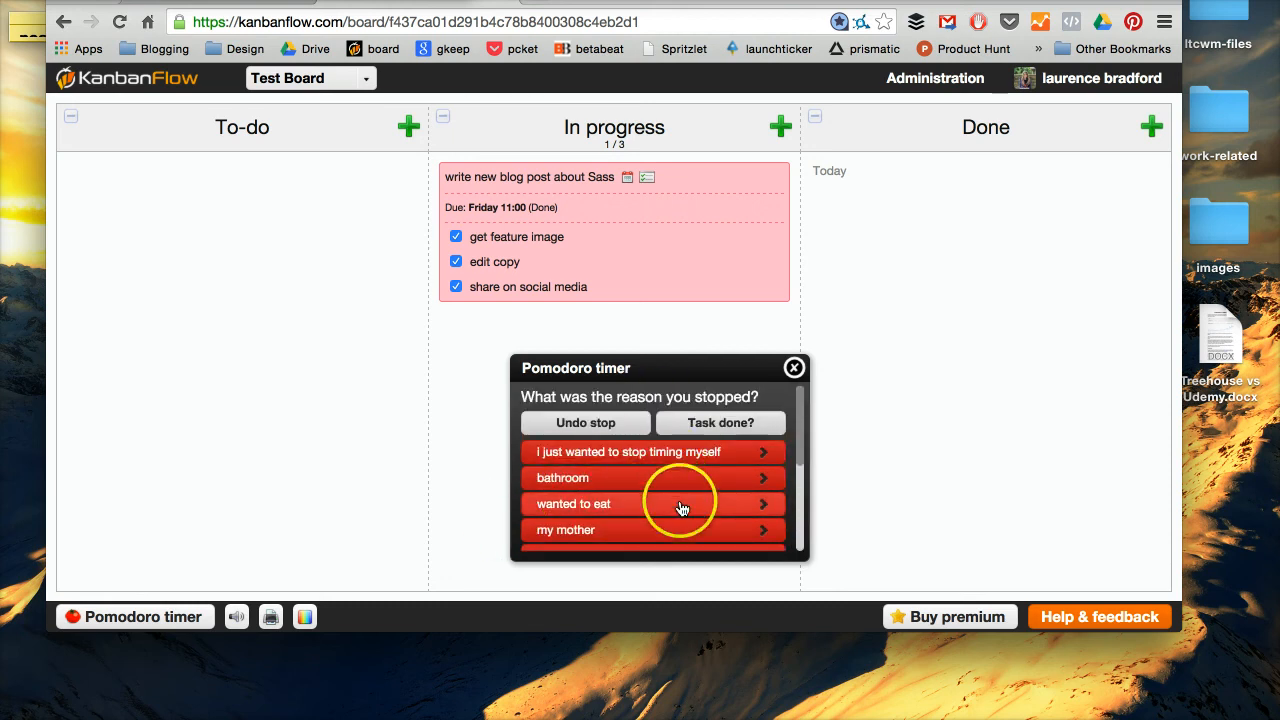
scroll(down, 3)
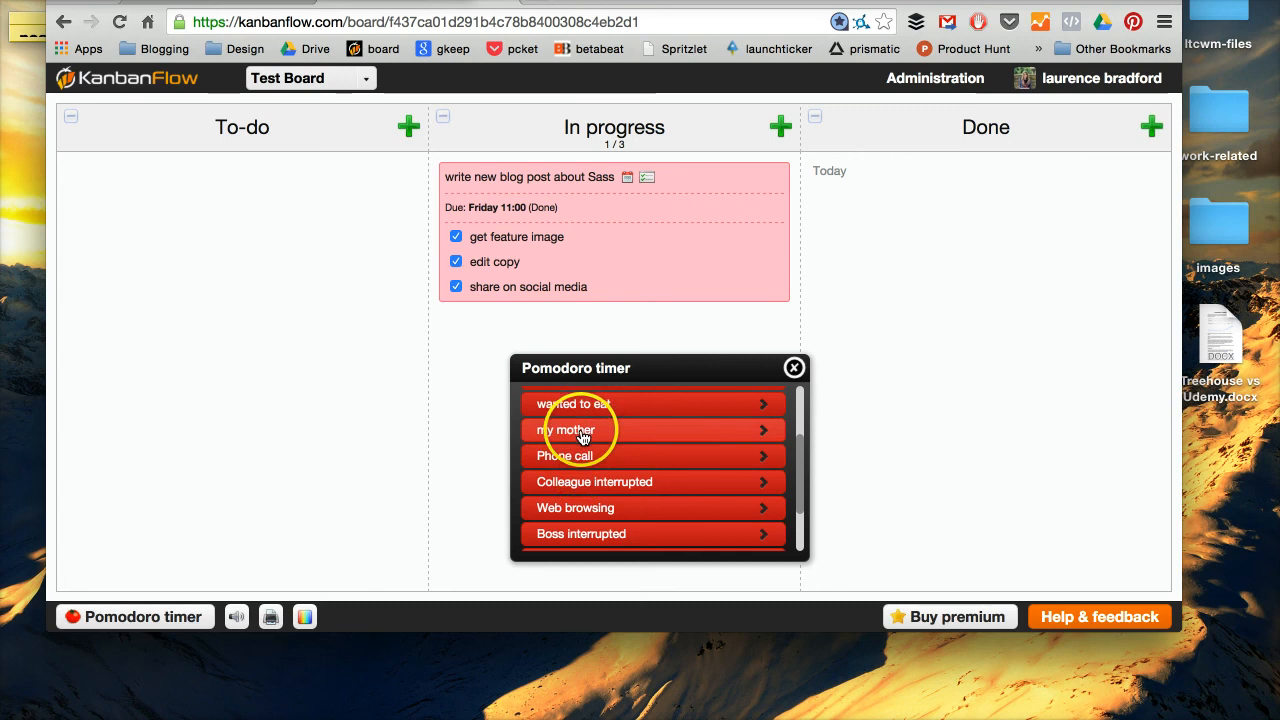
scroll(down, 3)
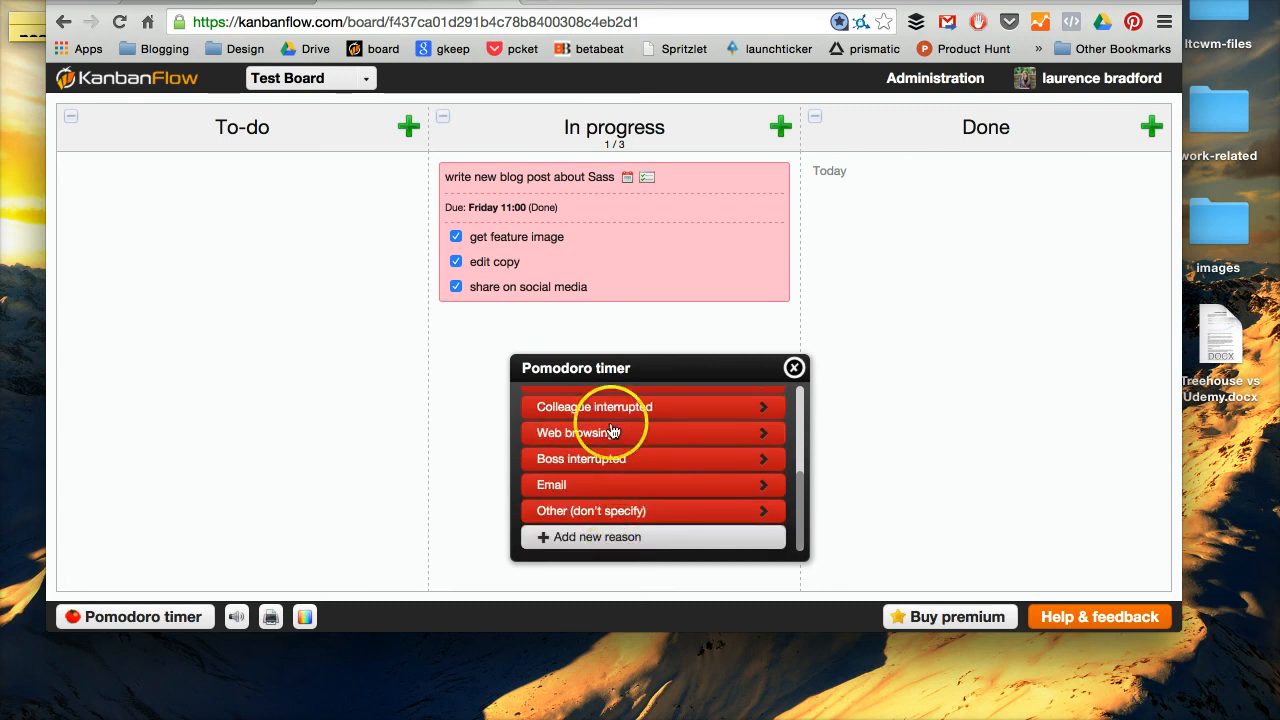
click(612, 432)
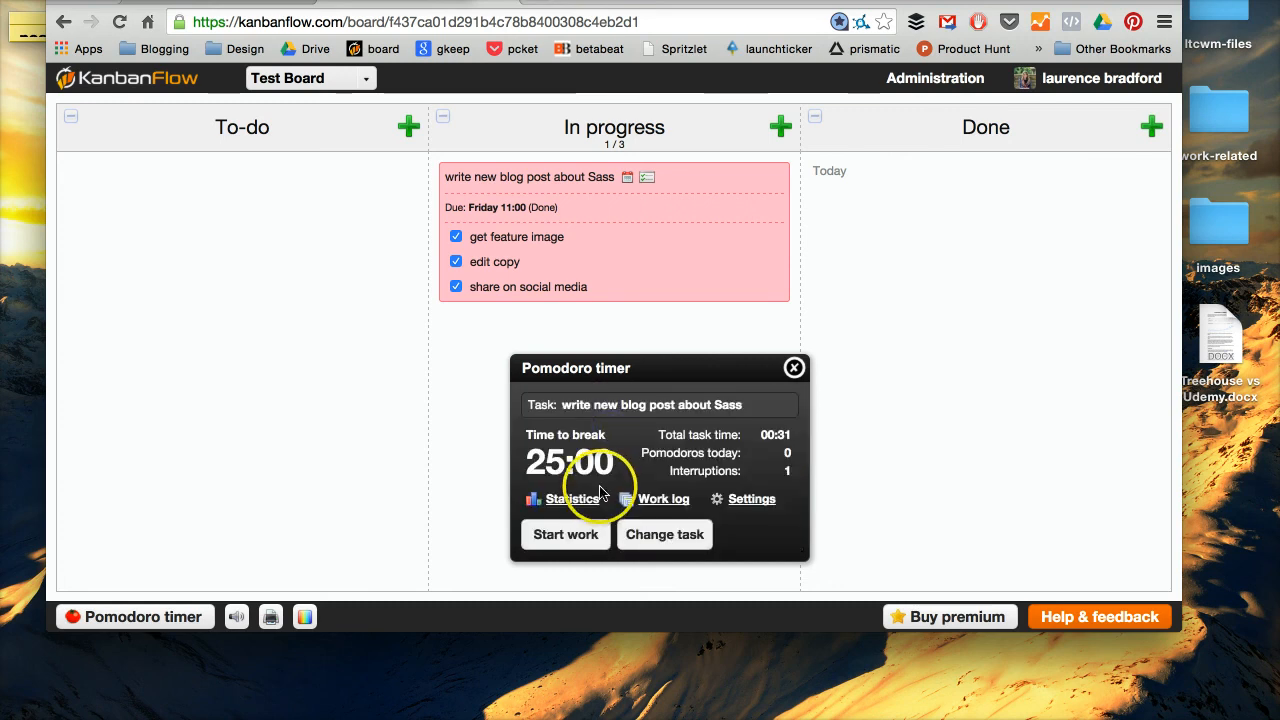
Check the work log's interrupted Pomodoro entry (0 minutes, Web browsing, not completed), then show the board list.
click(572, 499)
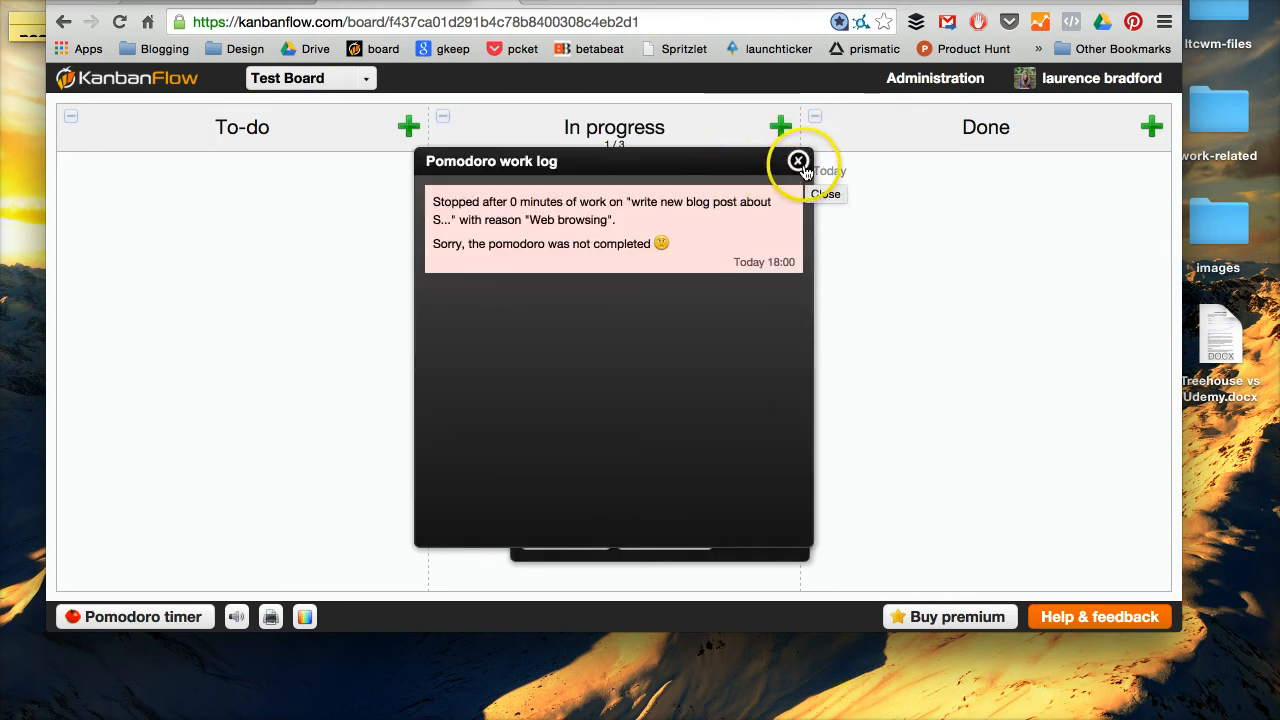
click(798, 161)
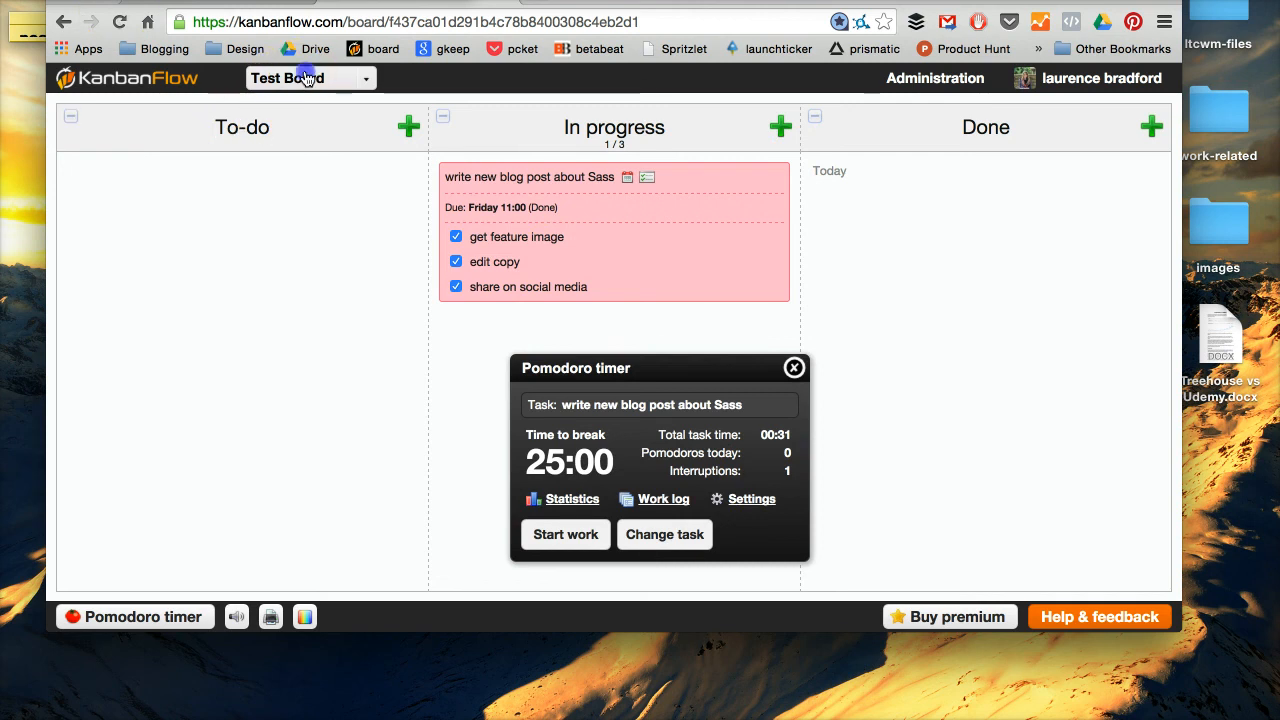
click(310, 78)
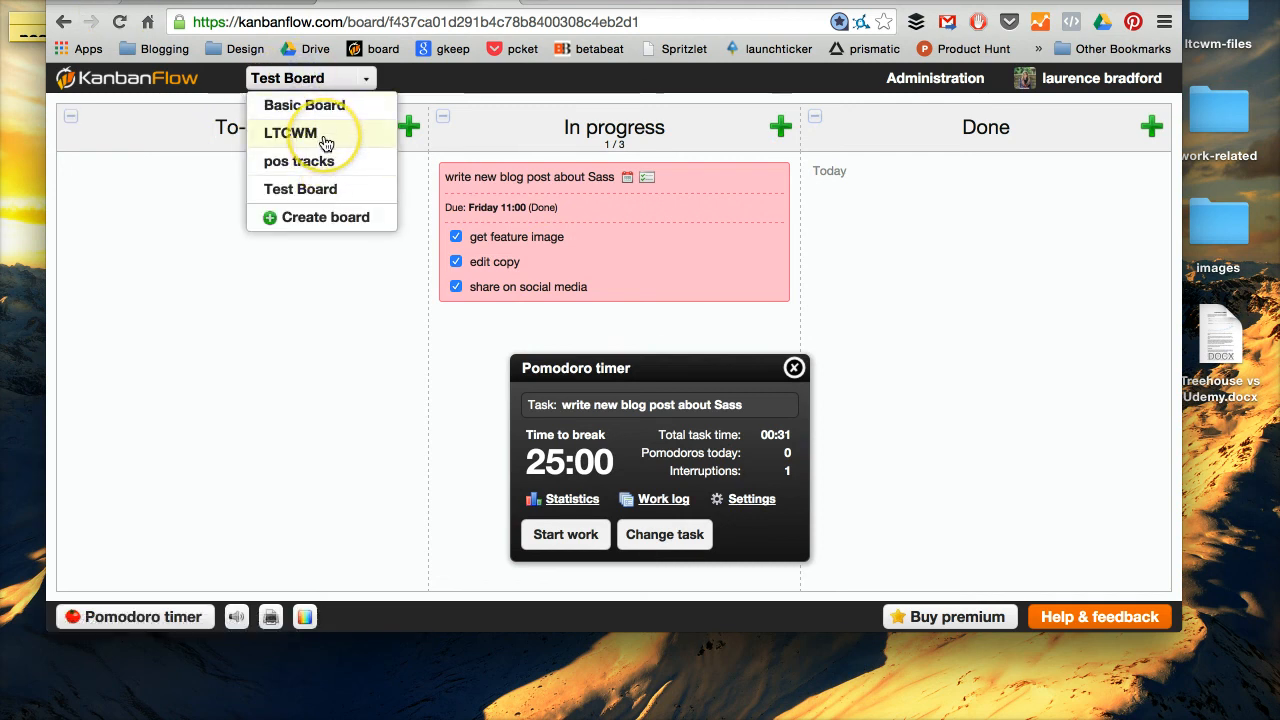
mouse_move(305, 105)
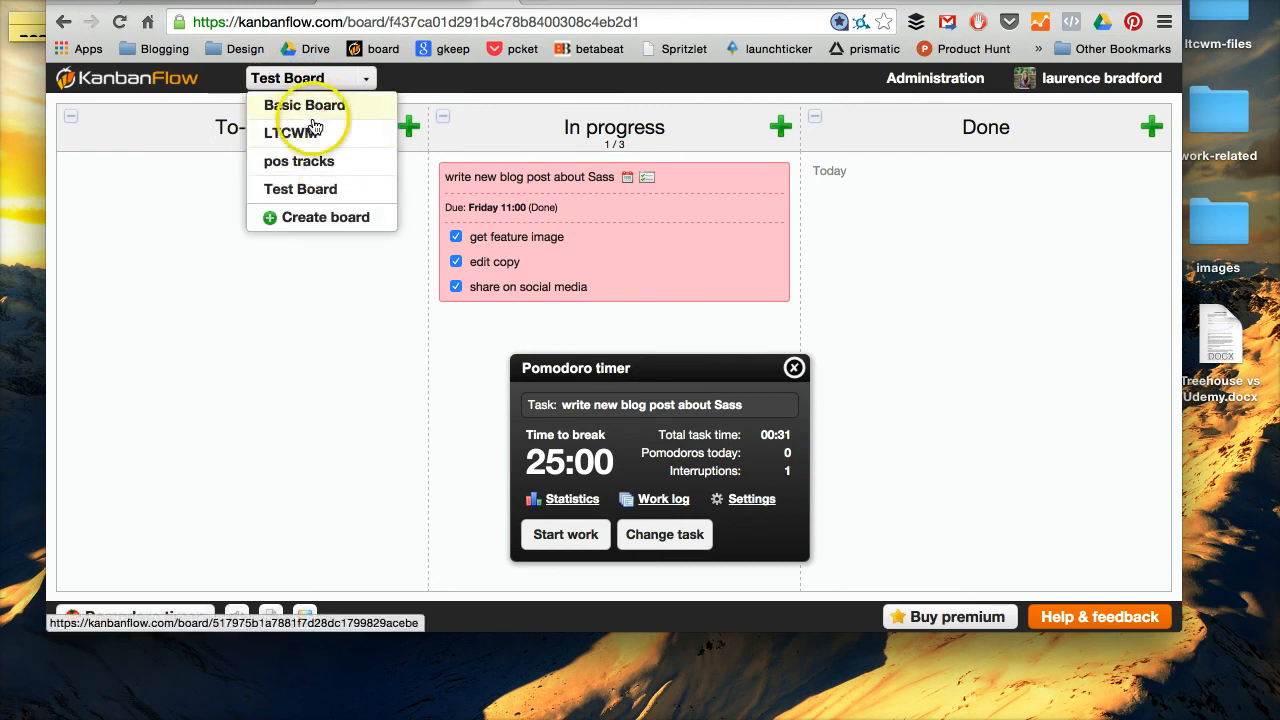
Switch to the LTCWM board and browse its work log of completed and interrupted Pomodoros.
click(272, 133)
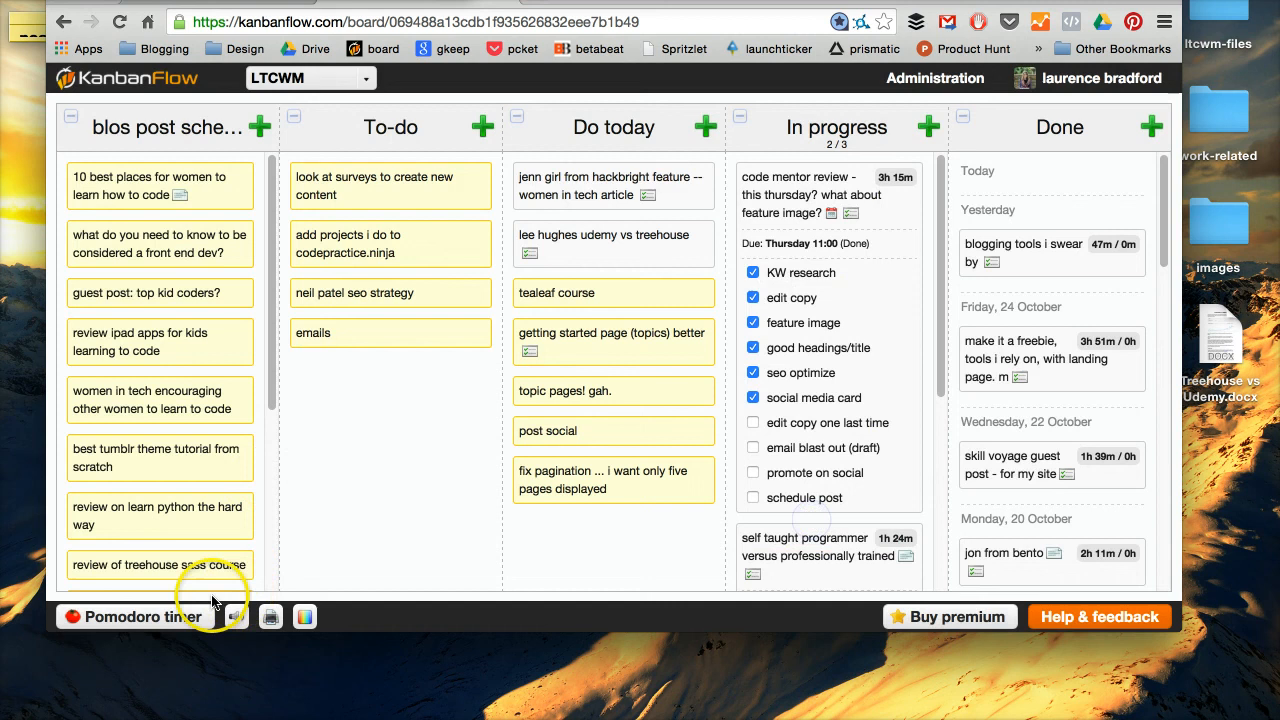
click(133, 616)
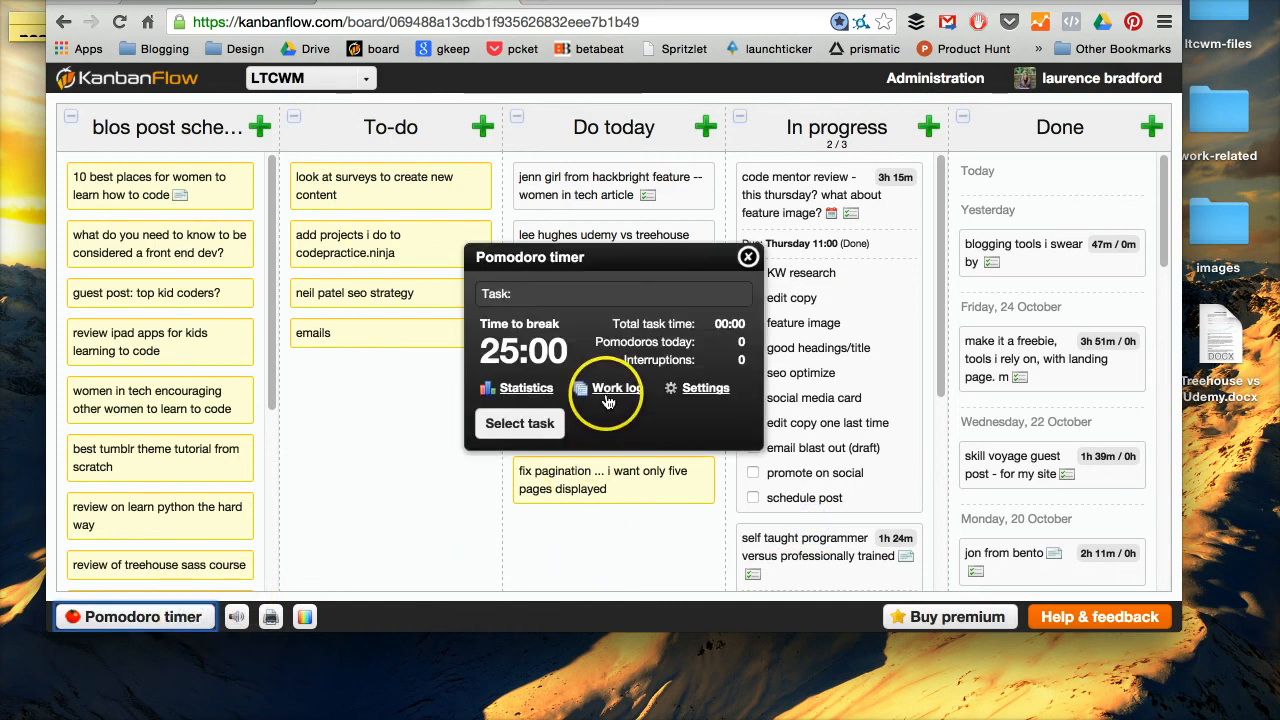
click(614, 388)
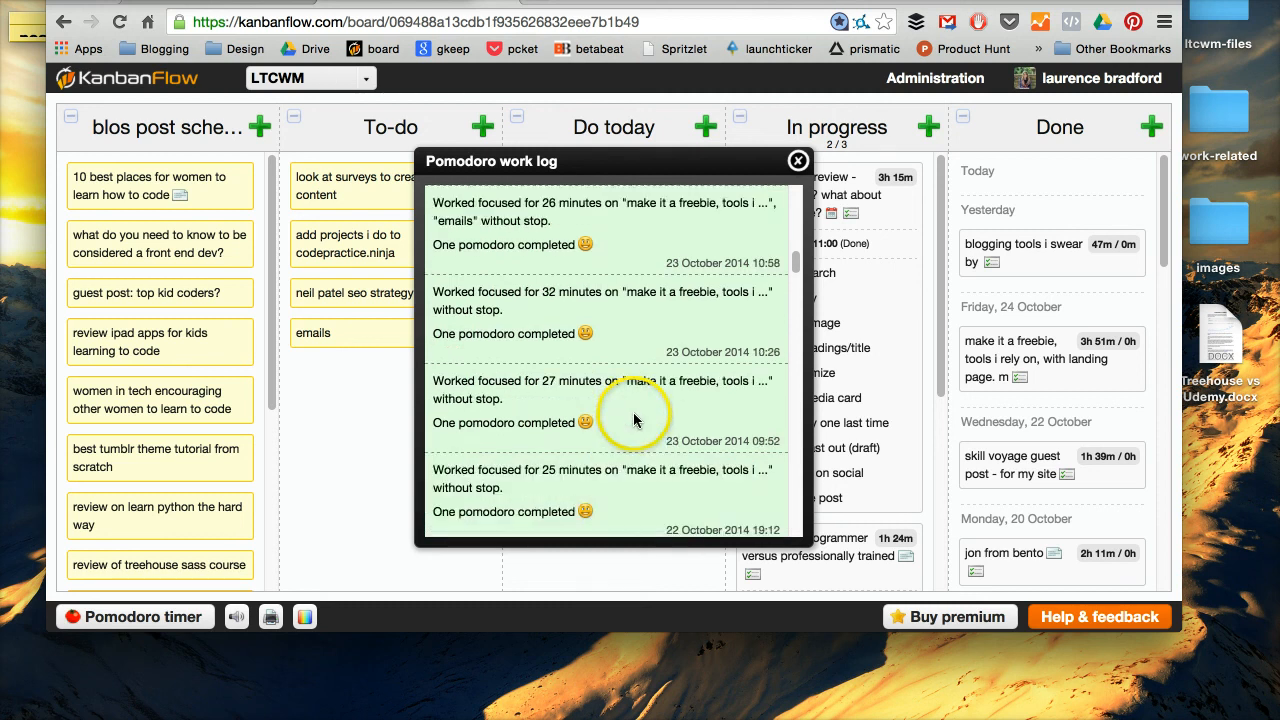
scroll(down, 3)
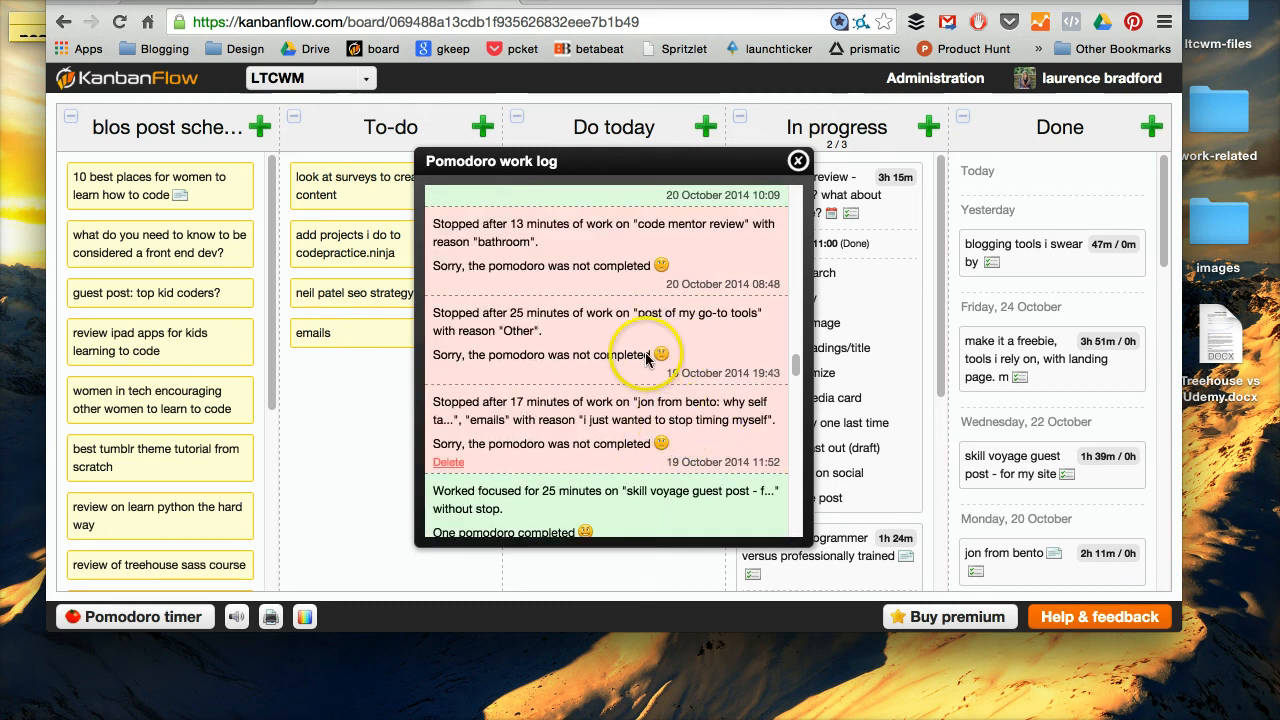
mouse_move(635, 318)
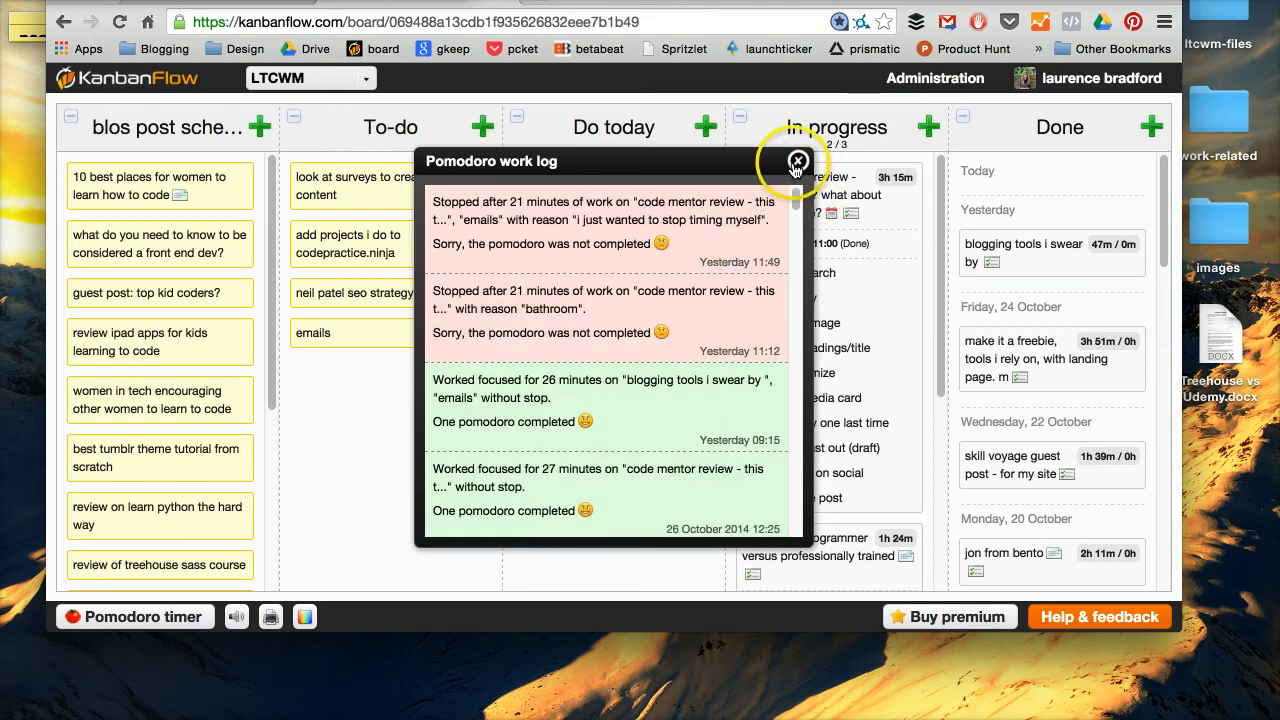
click(797, 161)
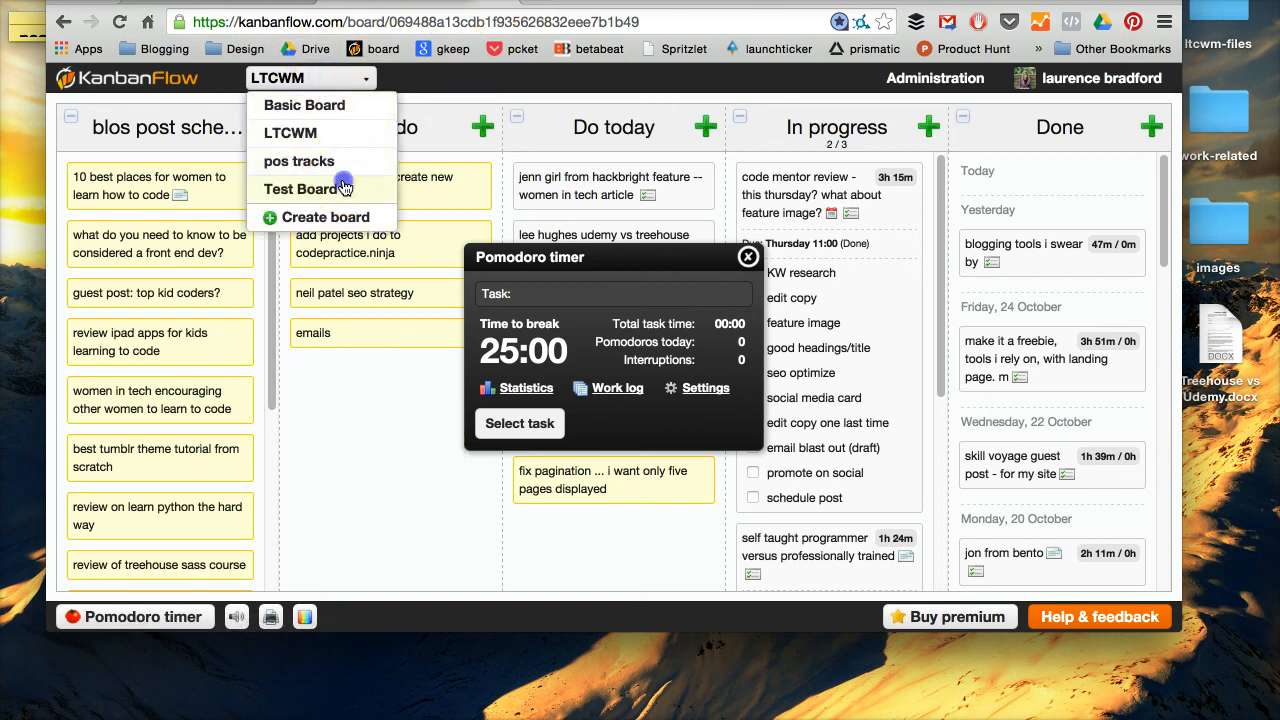
Switch back to Test Board, showing the red Sass blog post card in In progress.
click(301, 189)
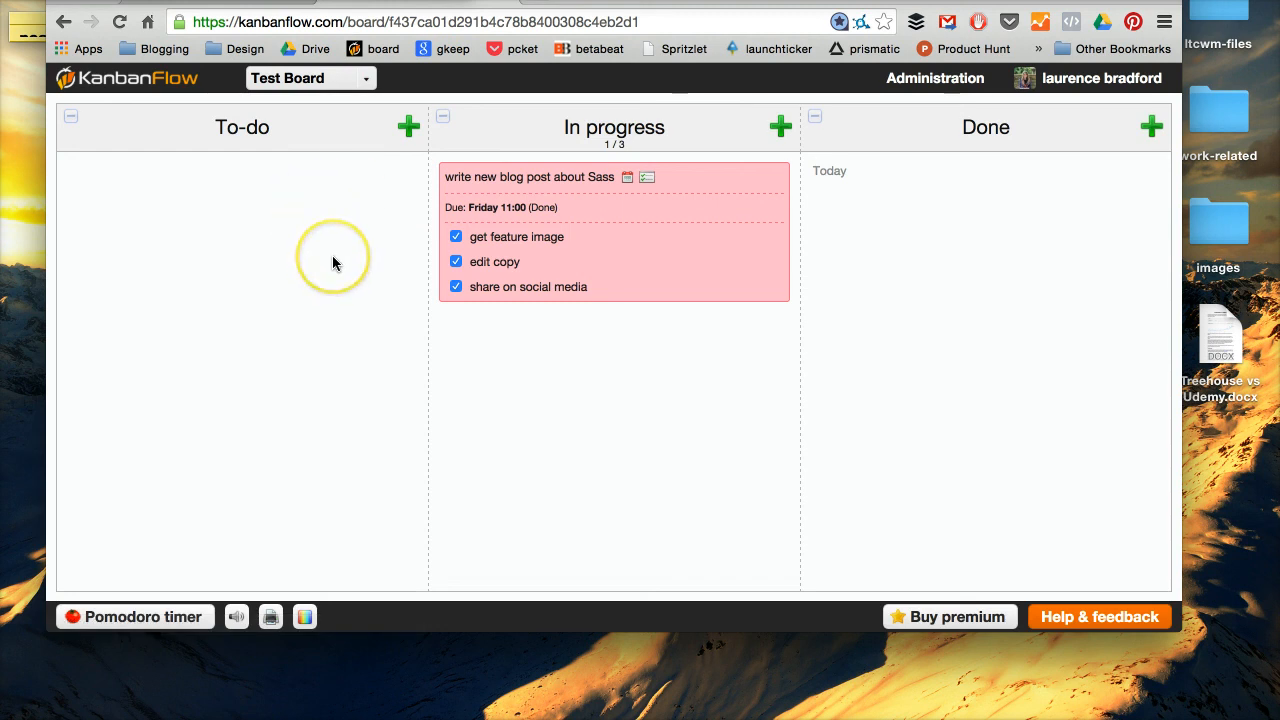
mouse_move(341, 265)
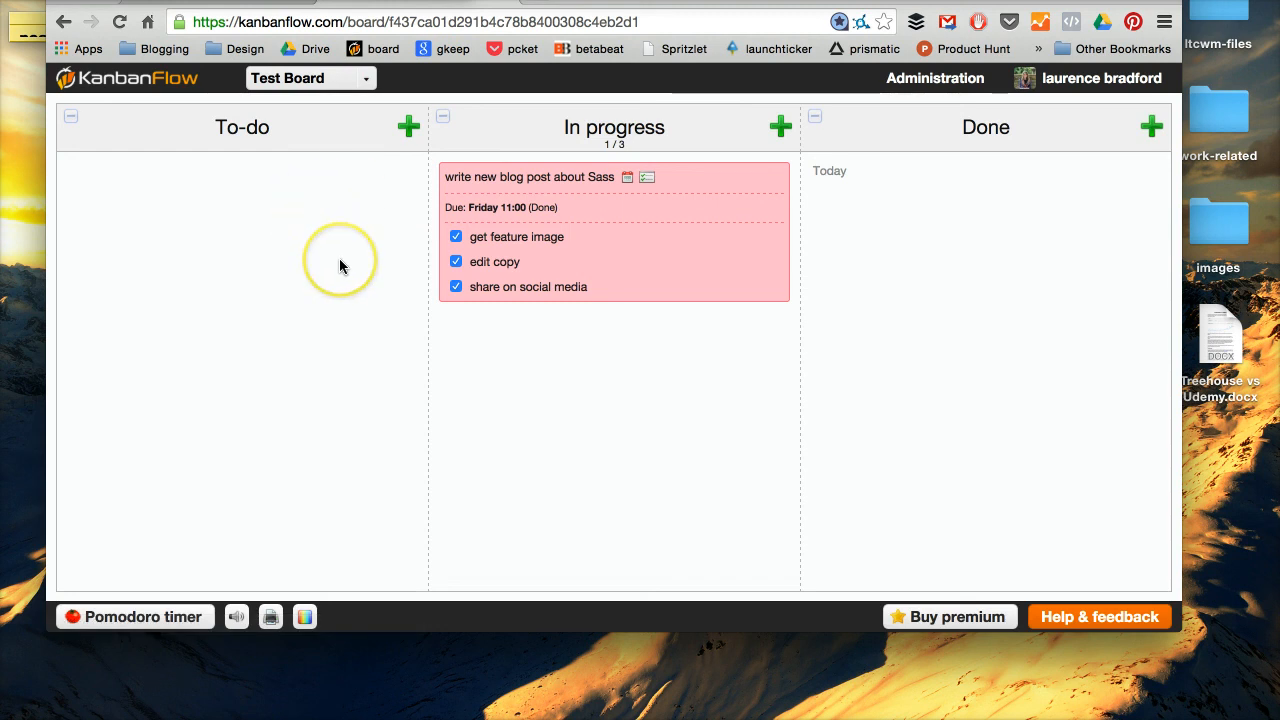
mouse_move(330, 178)
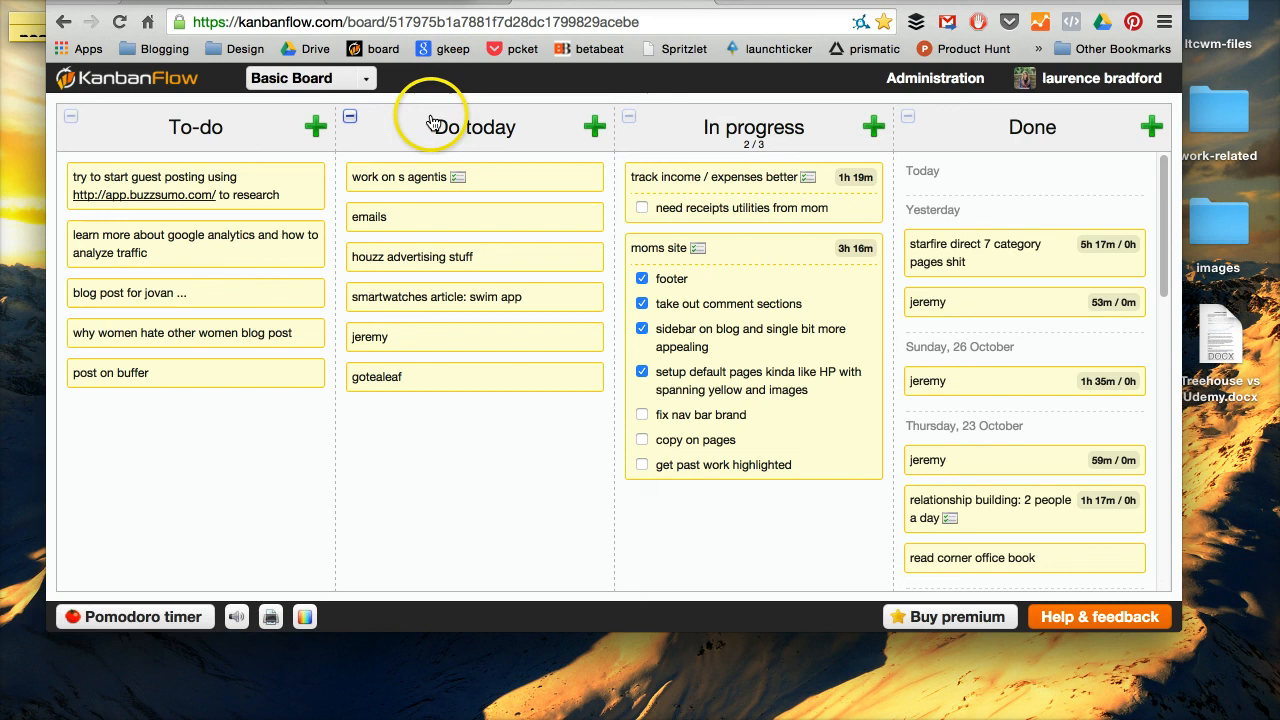
mouse_move(430, 120)
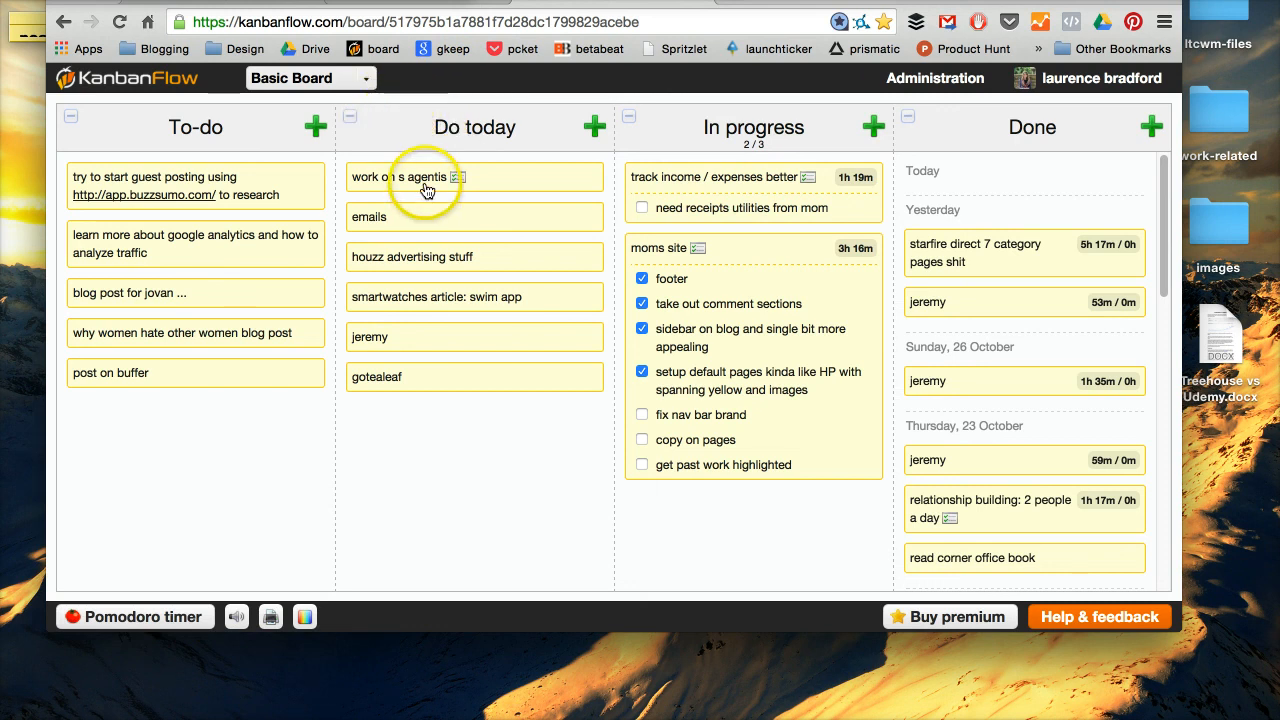
mouse_move(495, 153)
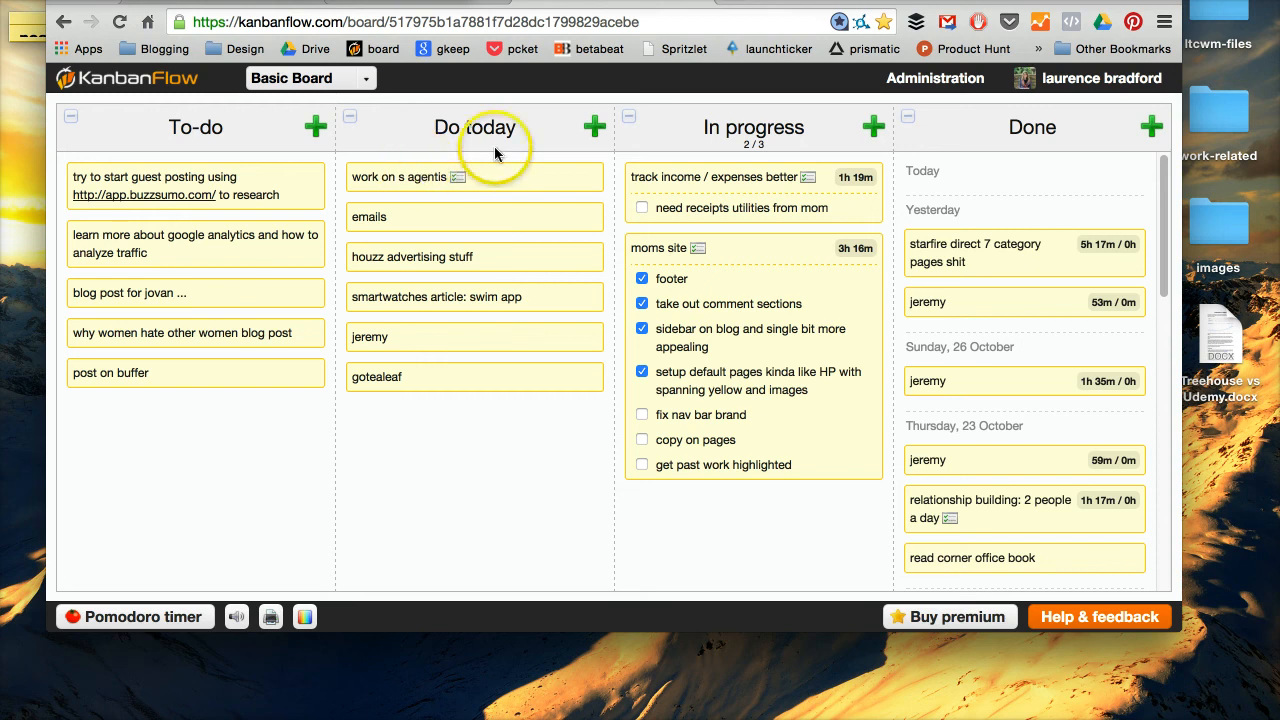
mouse_move(538, 131)
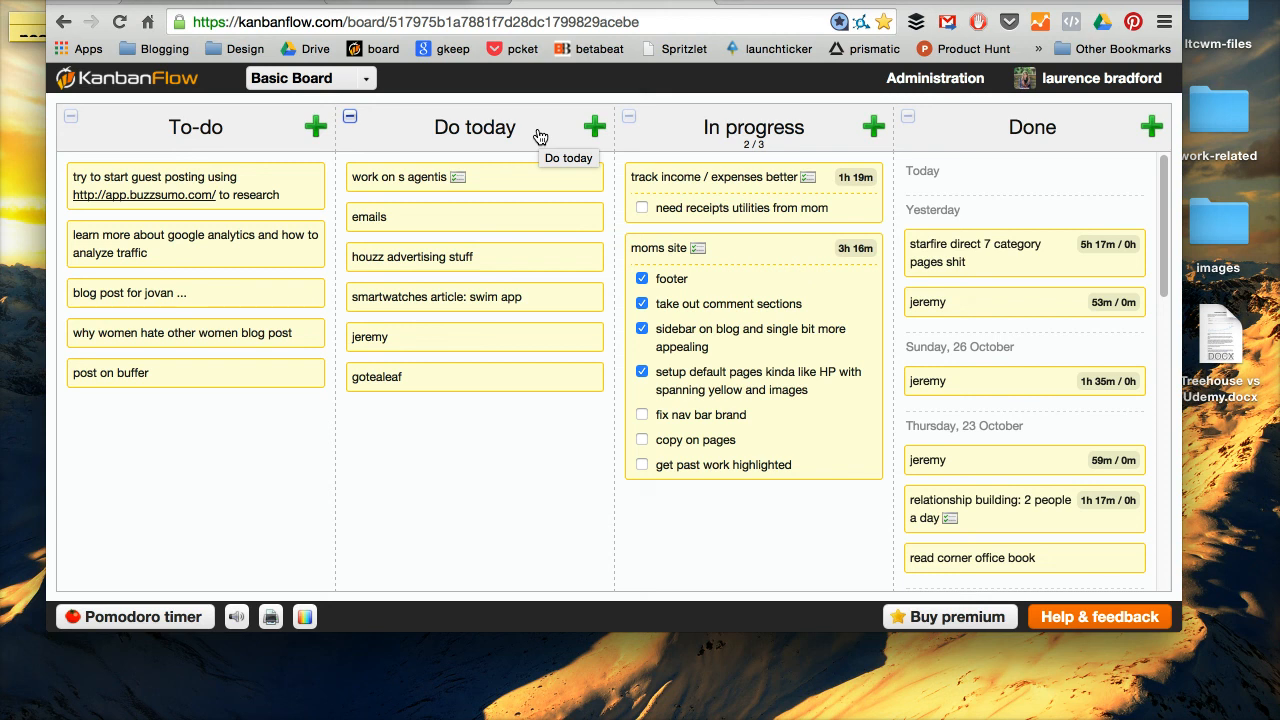
mouse_move(540, 133)
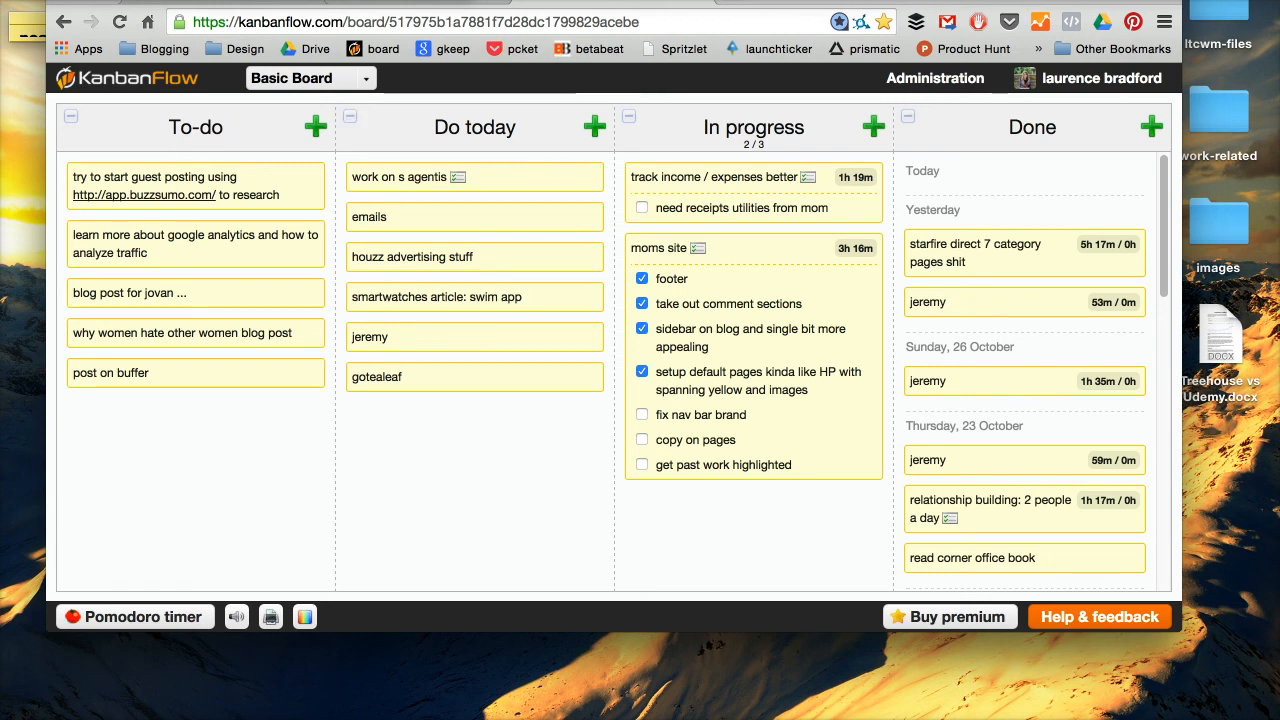